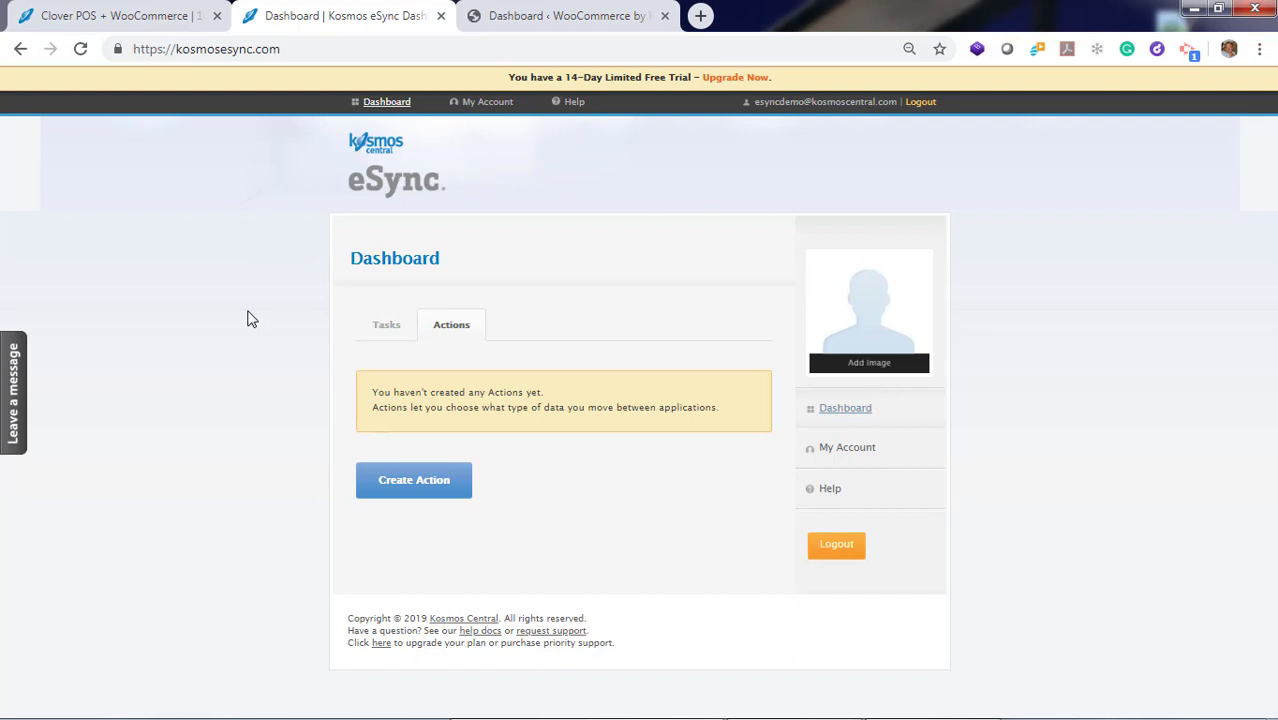
pyautogui.moveTo(253, 310)
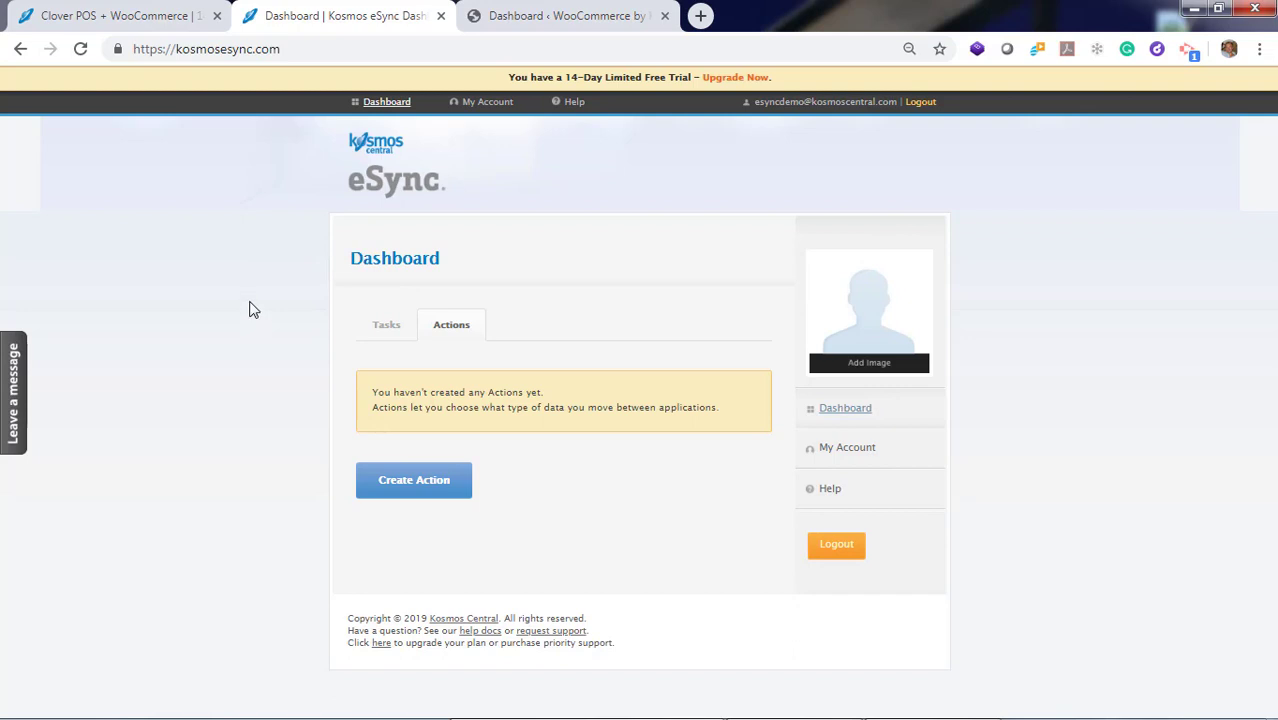
# Start a new action with WooCommerce as the first connection and Clover as the second.
pyautogui.click(414, 480)
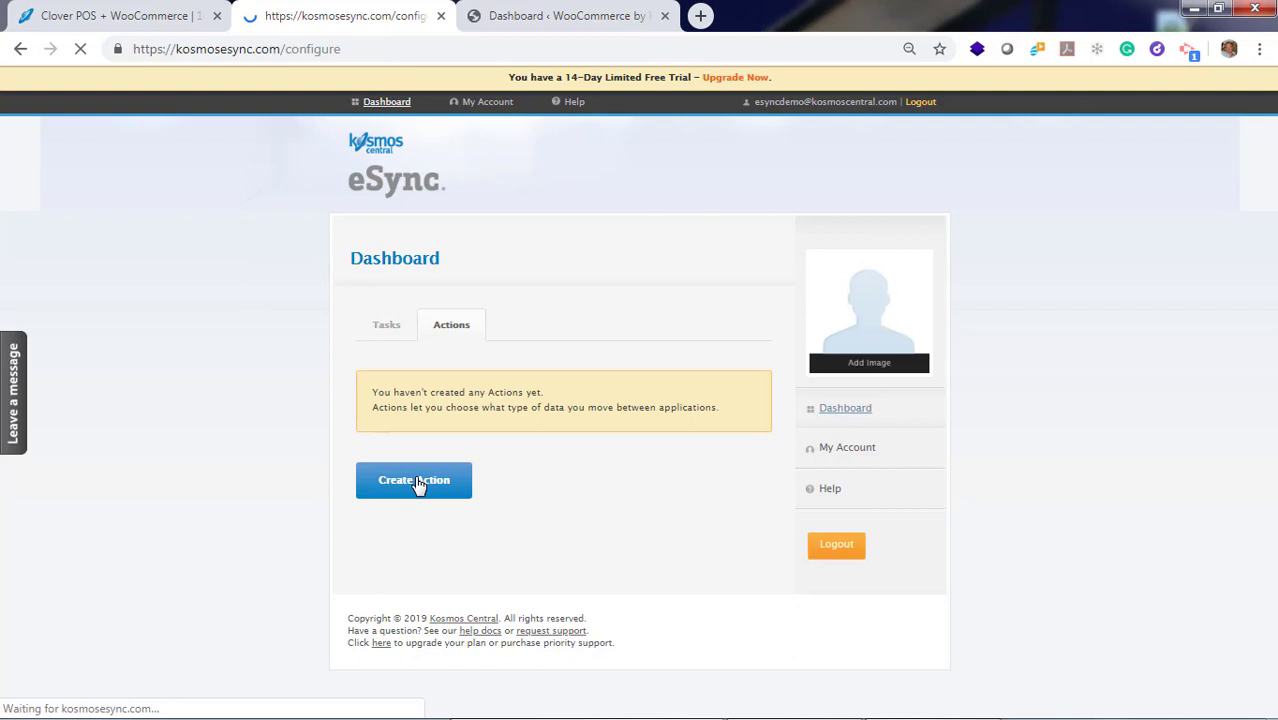
pyautogui.click(414, 480)
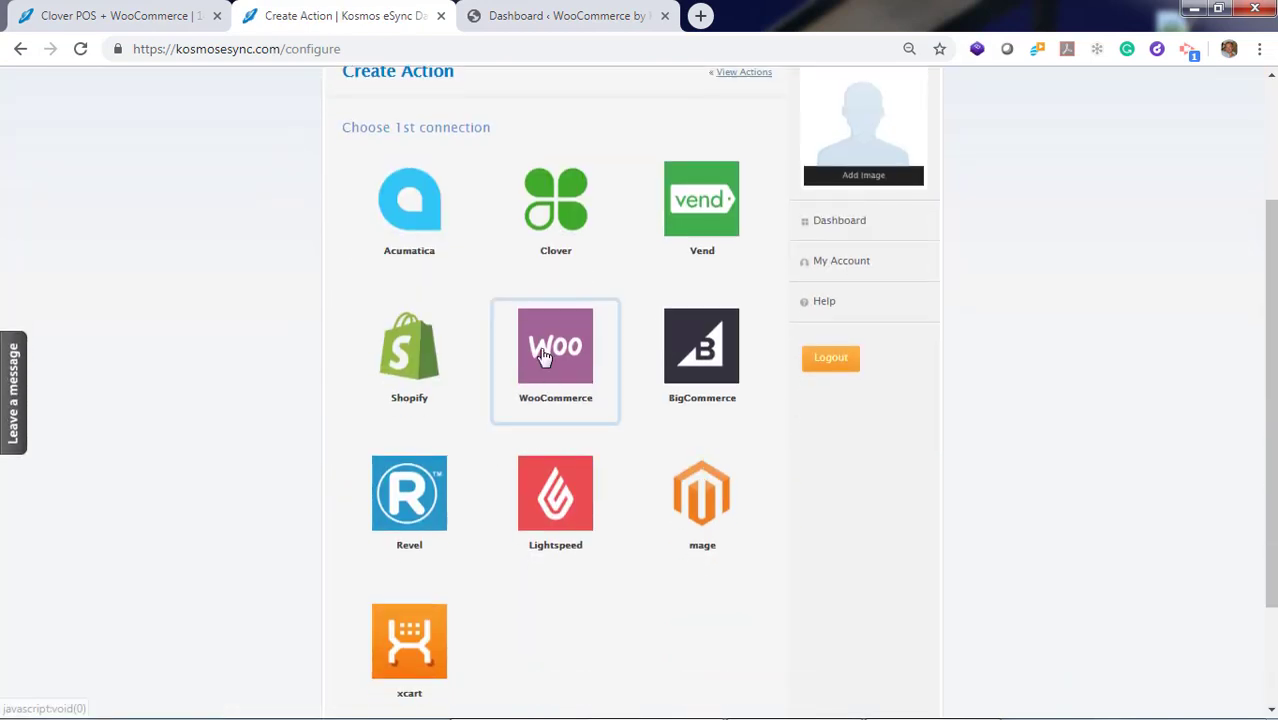
pyautogui.click(555, 347)
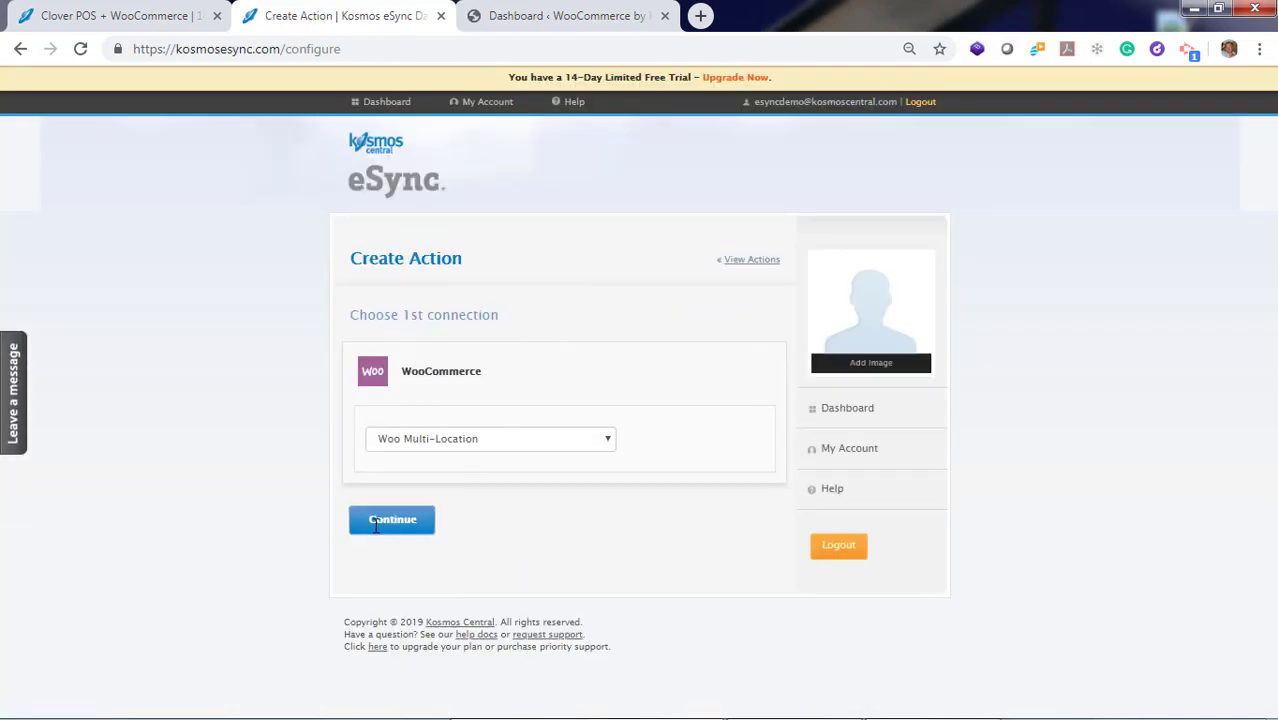
pyautogui.click(392, 519)
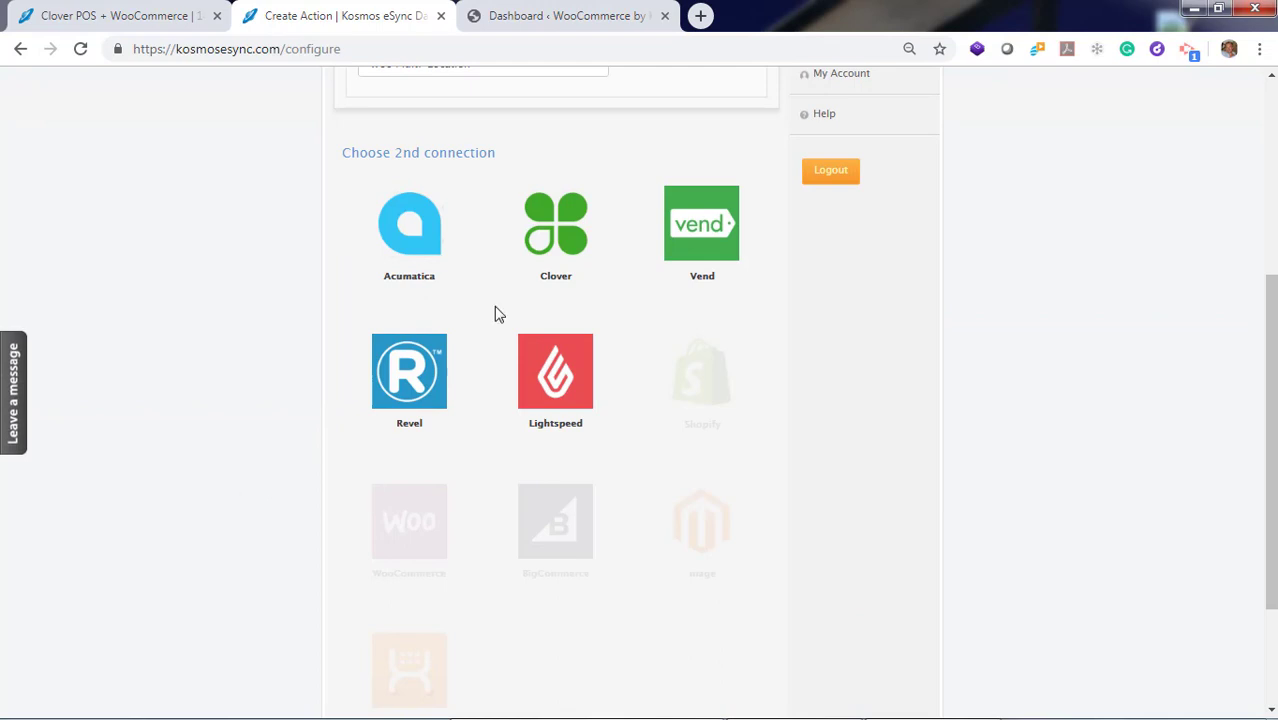
pyautogui.click(555, 223)
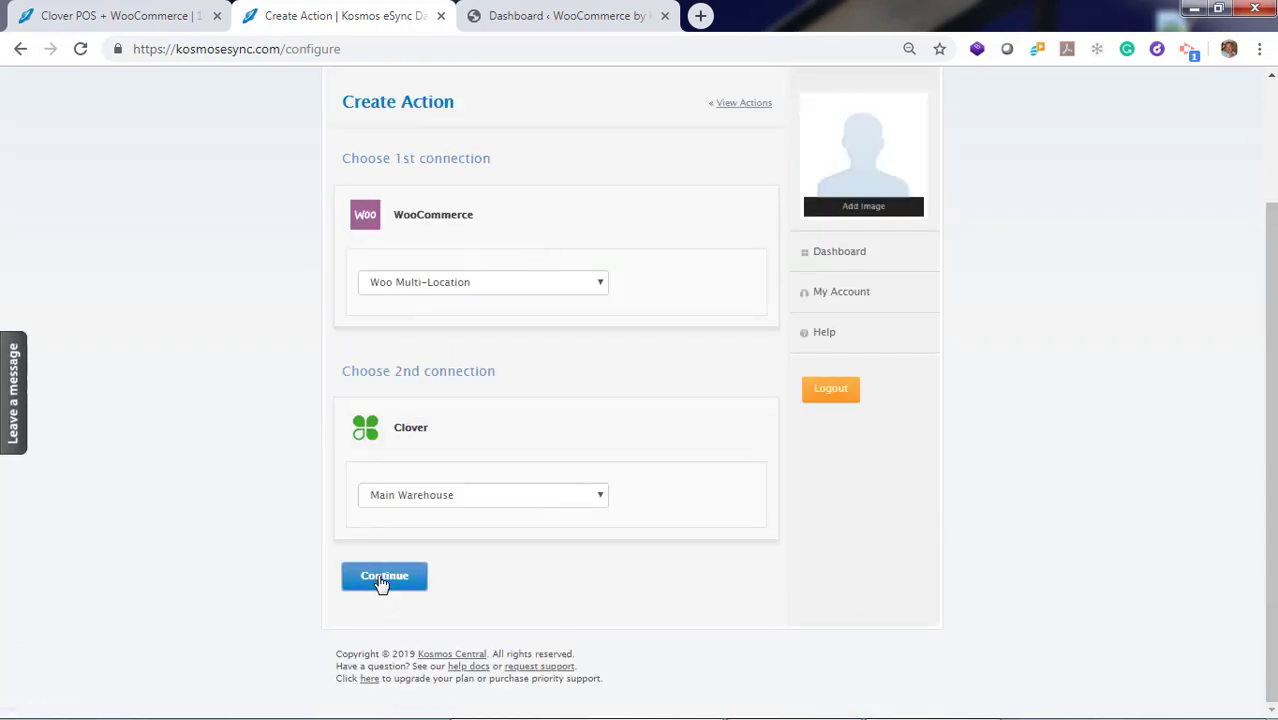
pyautogui.click(384, 575)
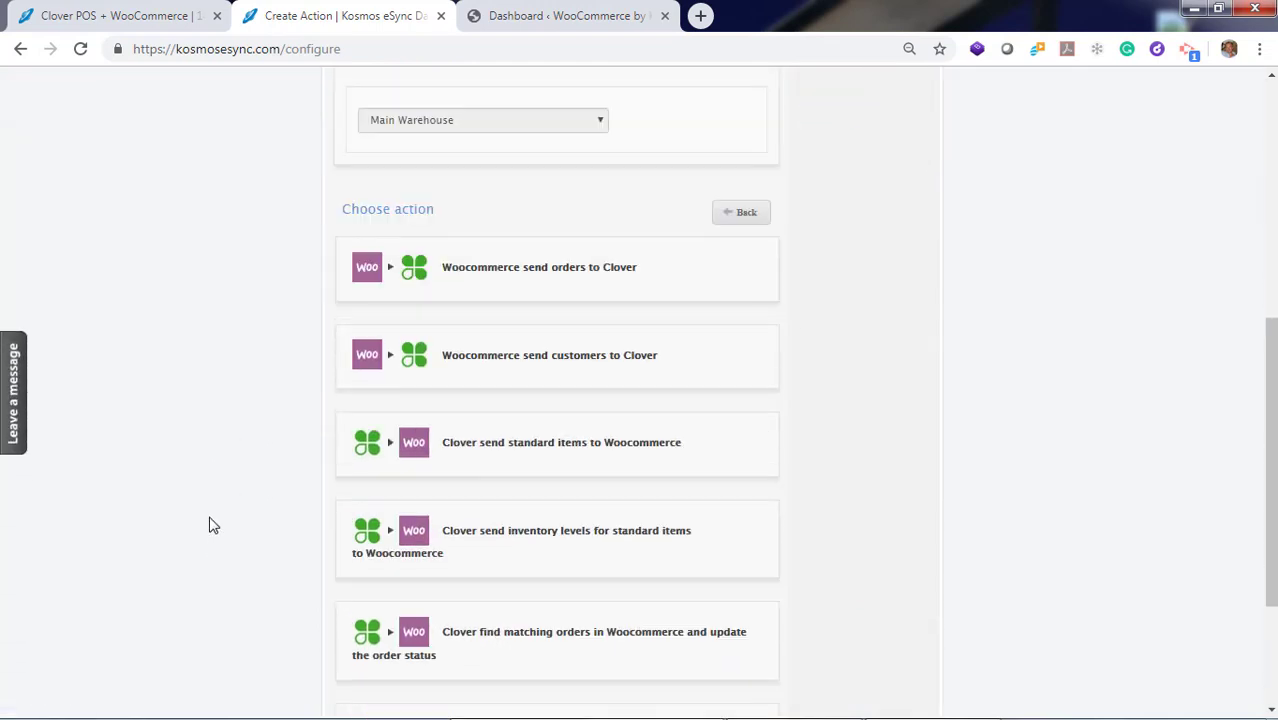
pyautogui.moveTo(209, 345)
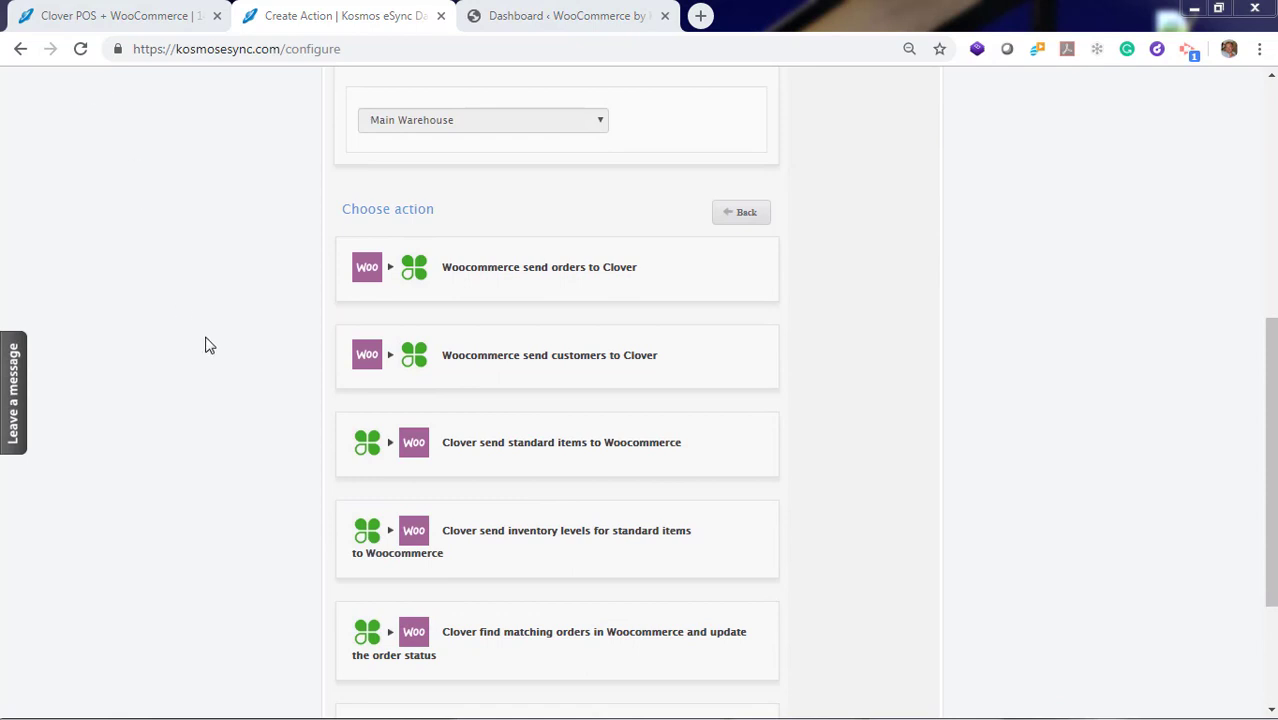
# Choose 'Woocommerce send customers to Clover' as the action type and save it.
pyautogui.click(549, 355)
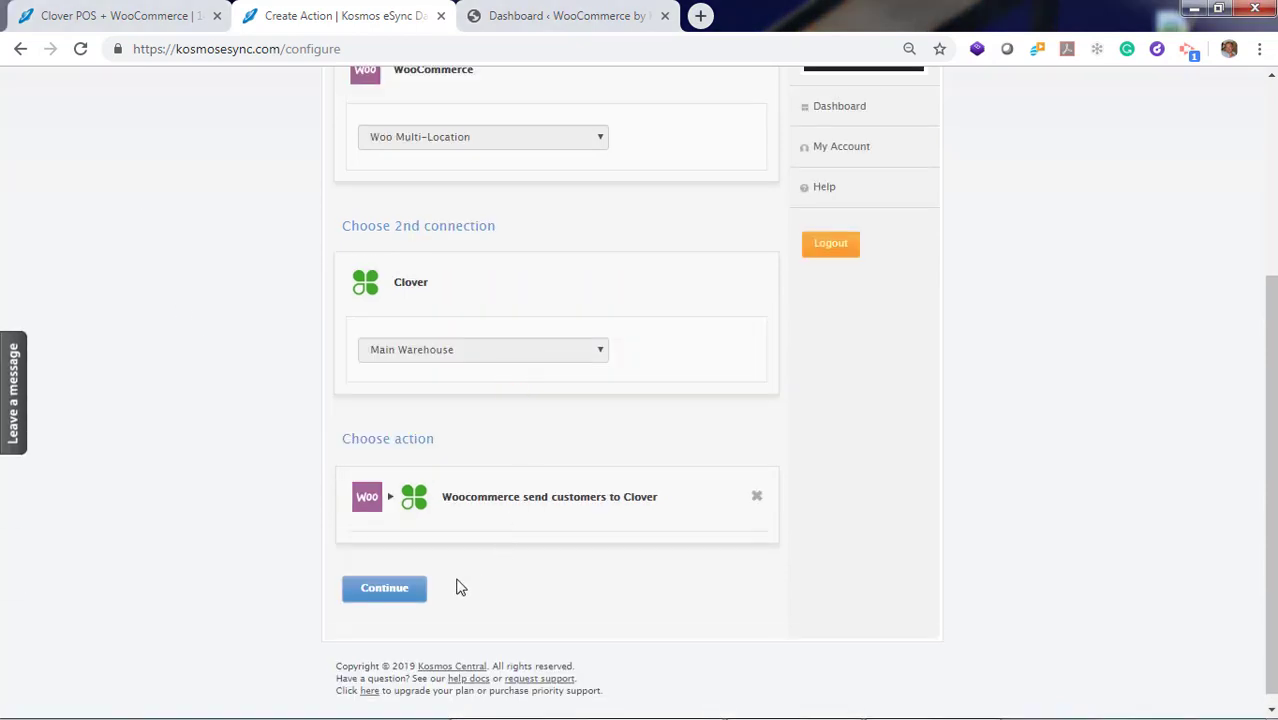
pyautogui.click(384, 587)
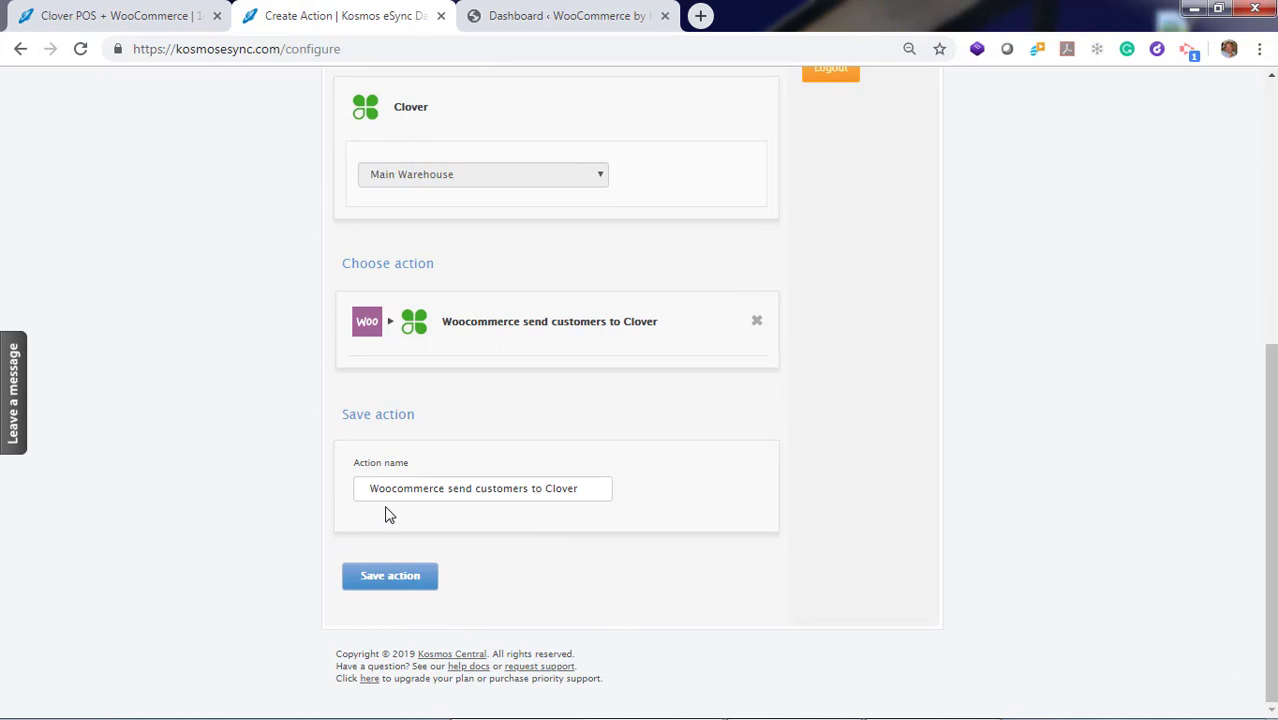
pyautogui.click(390, 575)
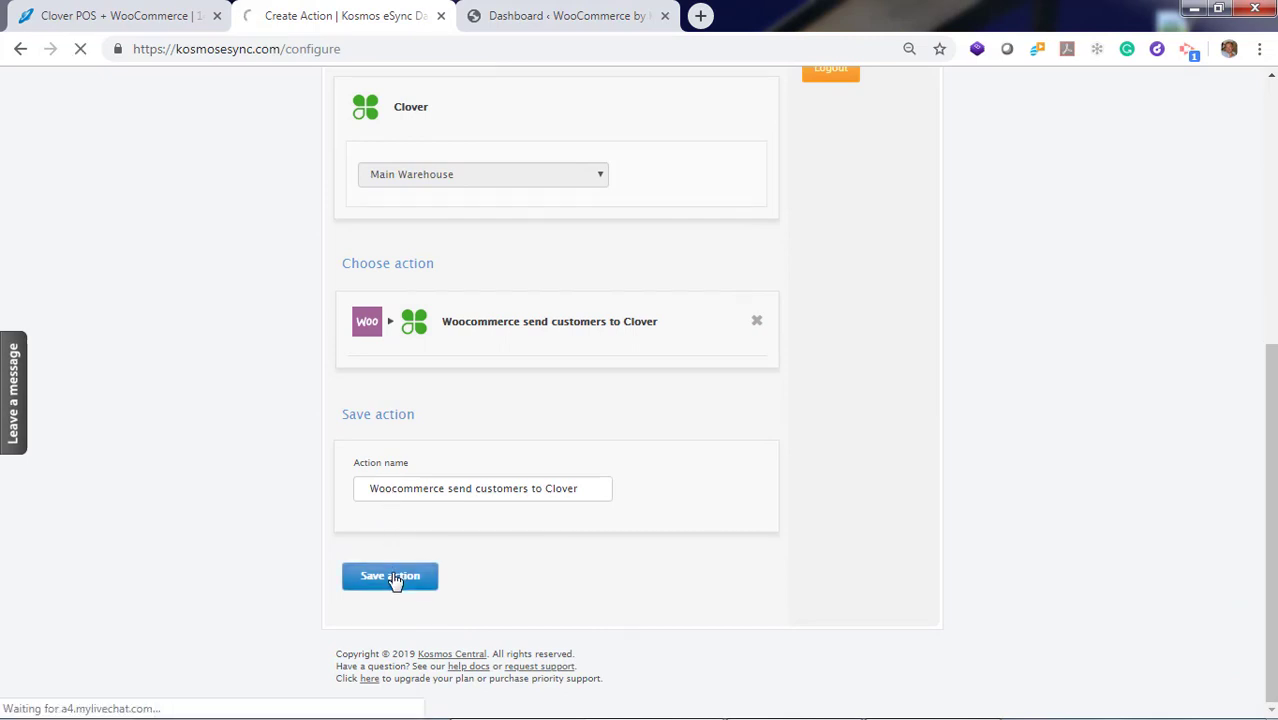
pyautogui.click(389, 575)
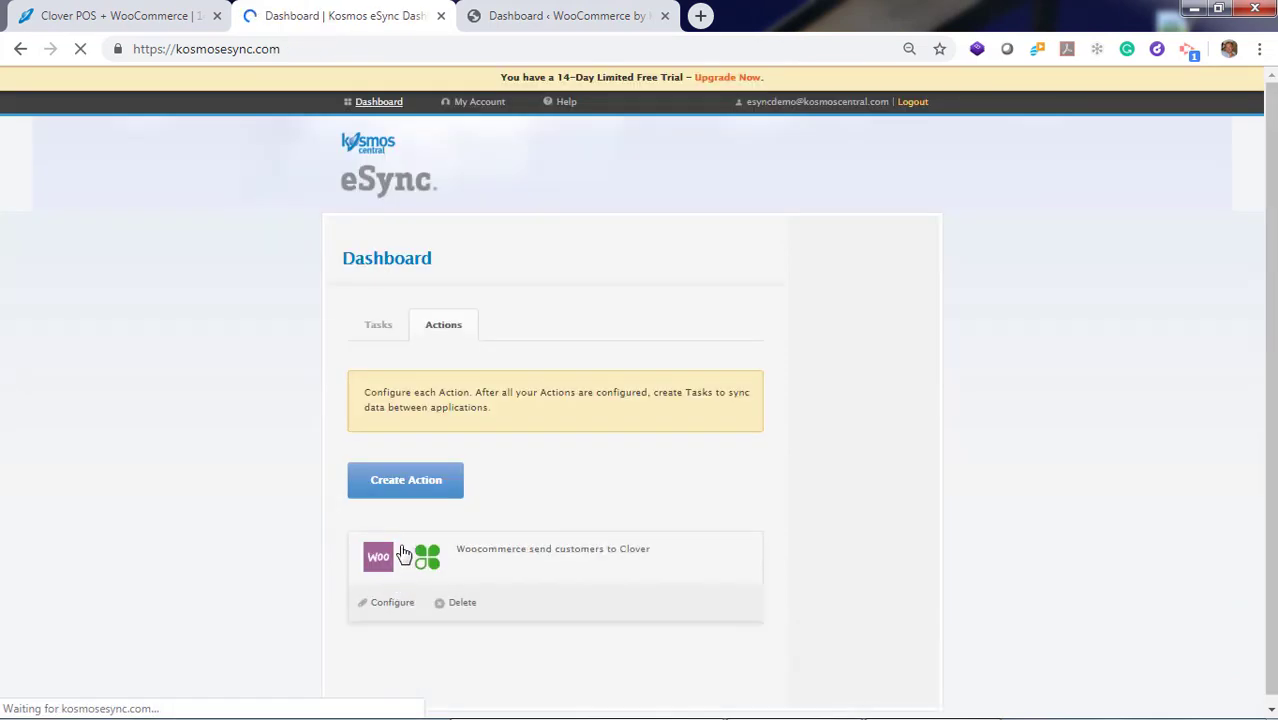
# Create and save a second action, 'Woocommerce send orders to Clover', between the same connections.
pyautogui.click(405, 479)
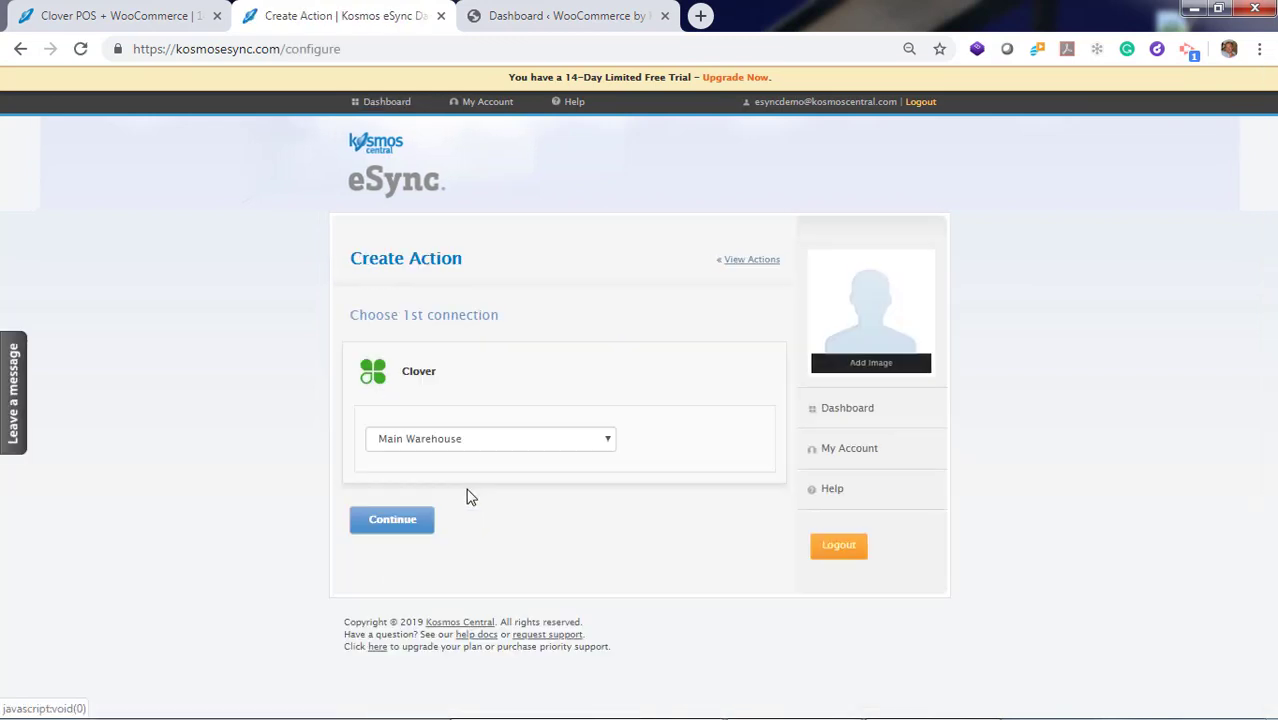
pyautogui.click(392, 519)
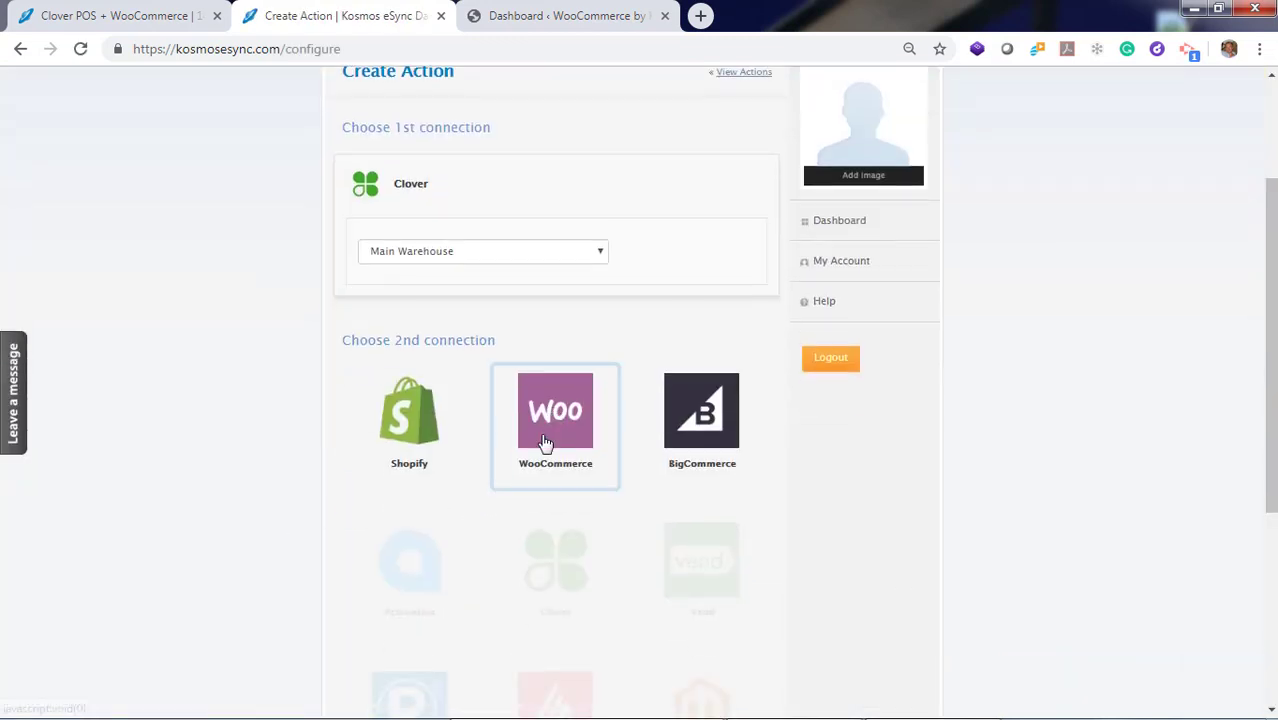
pyautogui.click(555, 410)
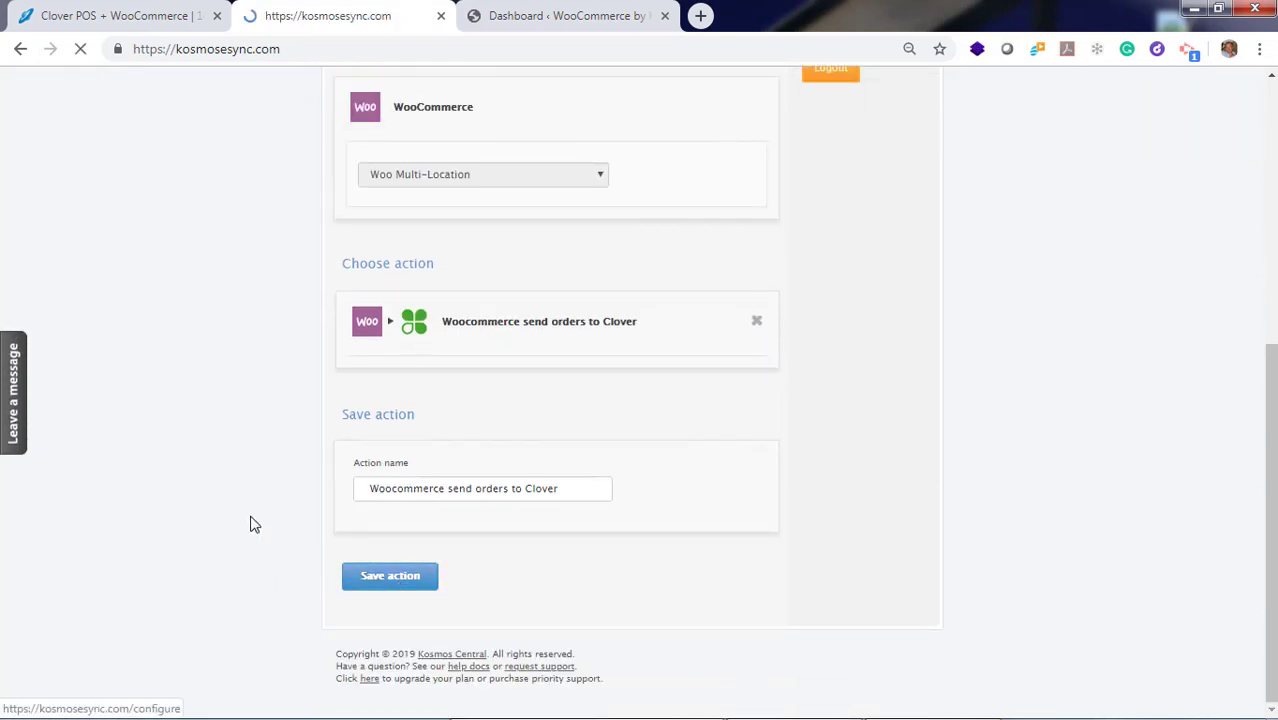
pyautogui.click(389, 575)
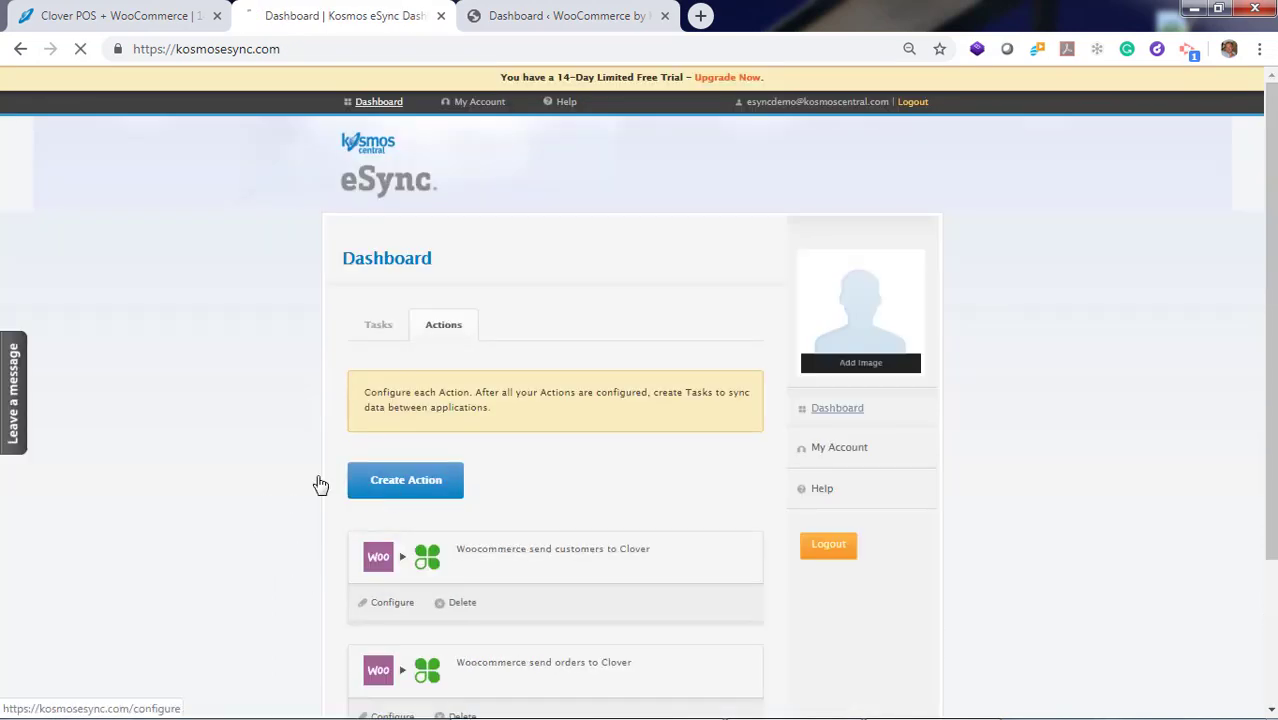
# Create and save a third action: Clover finds matching WooCommerce orders and updates their status.
pyautogui.click(405, 479)
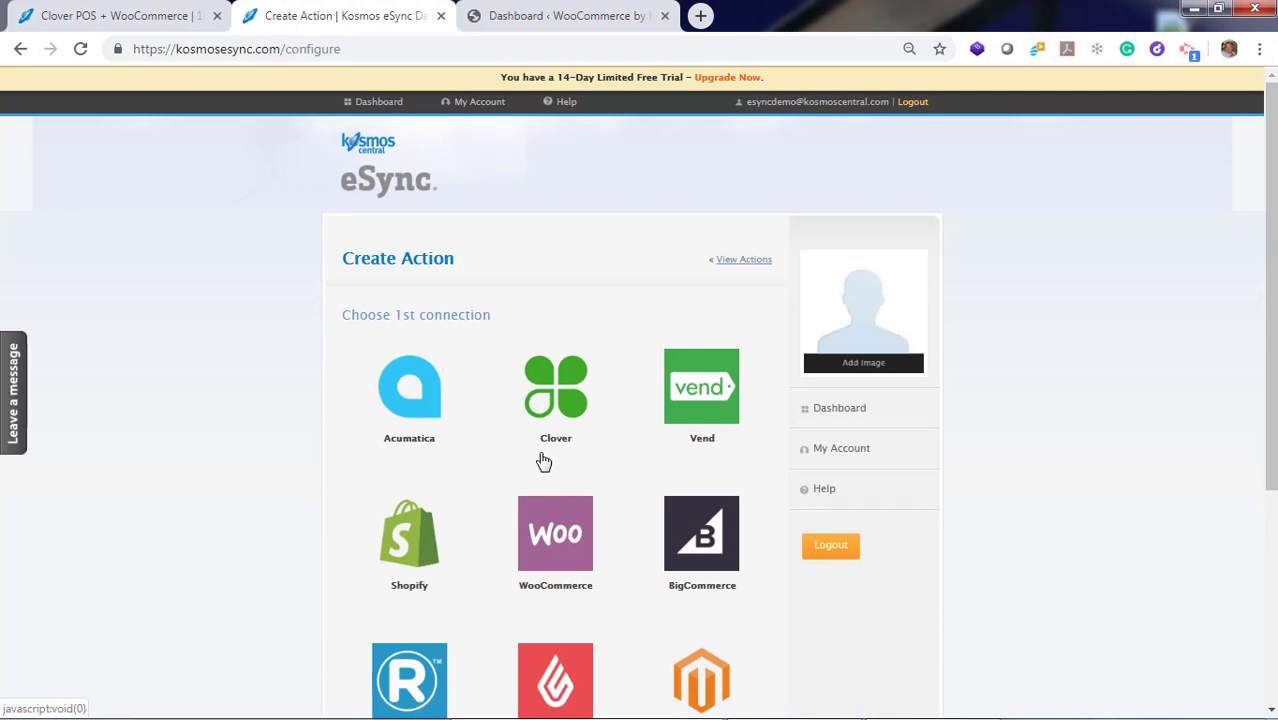
pyautogui.click(555, 387)
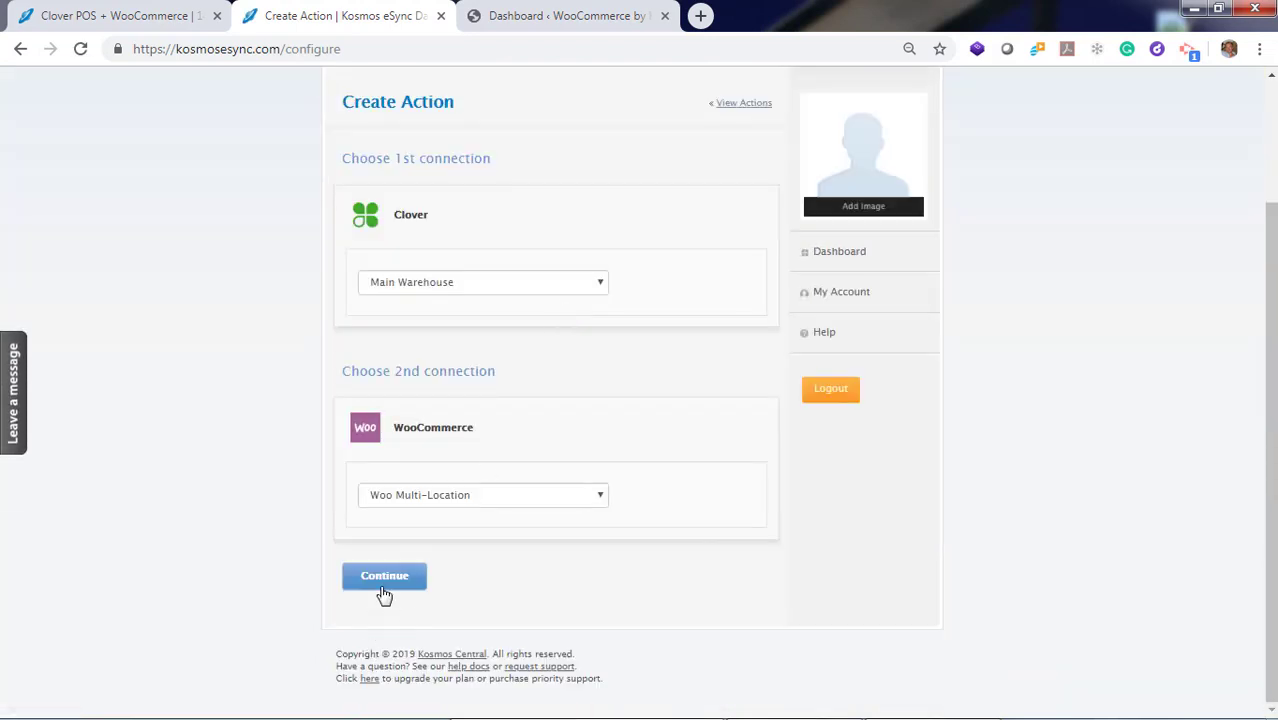
pyautogui.click(384, 575)
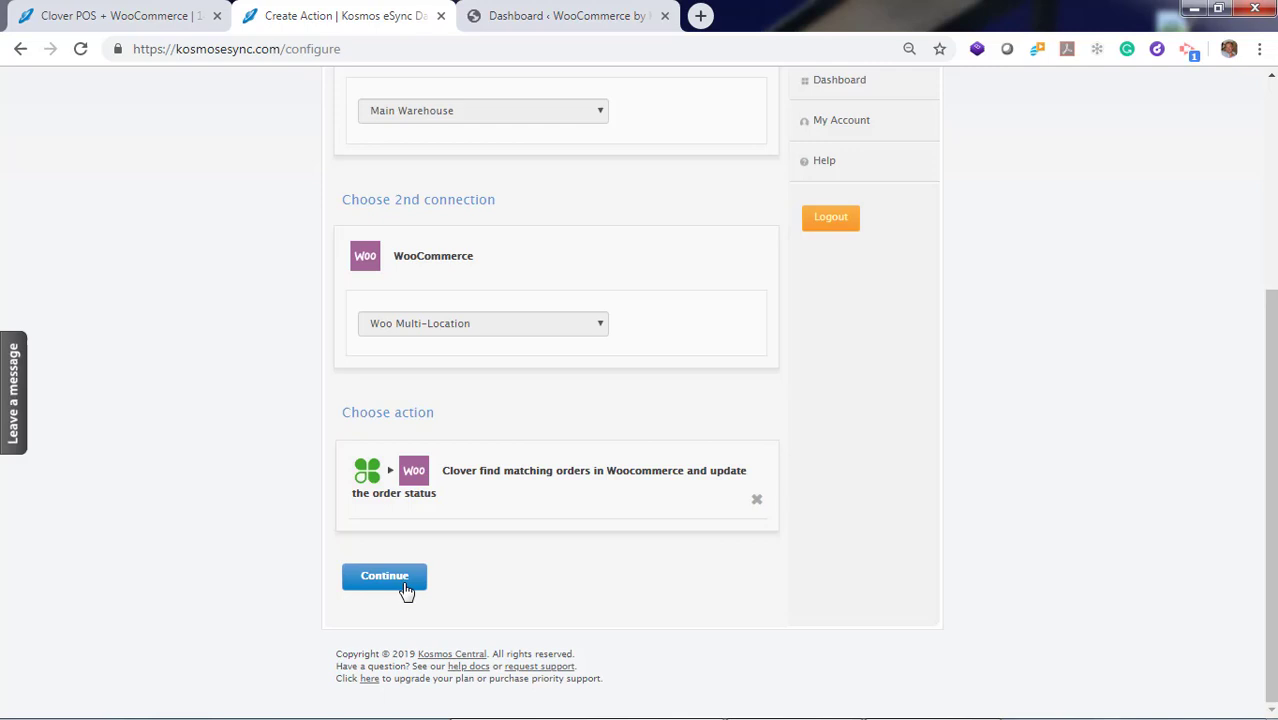
pyautogui.click(384, 575)
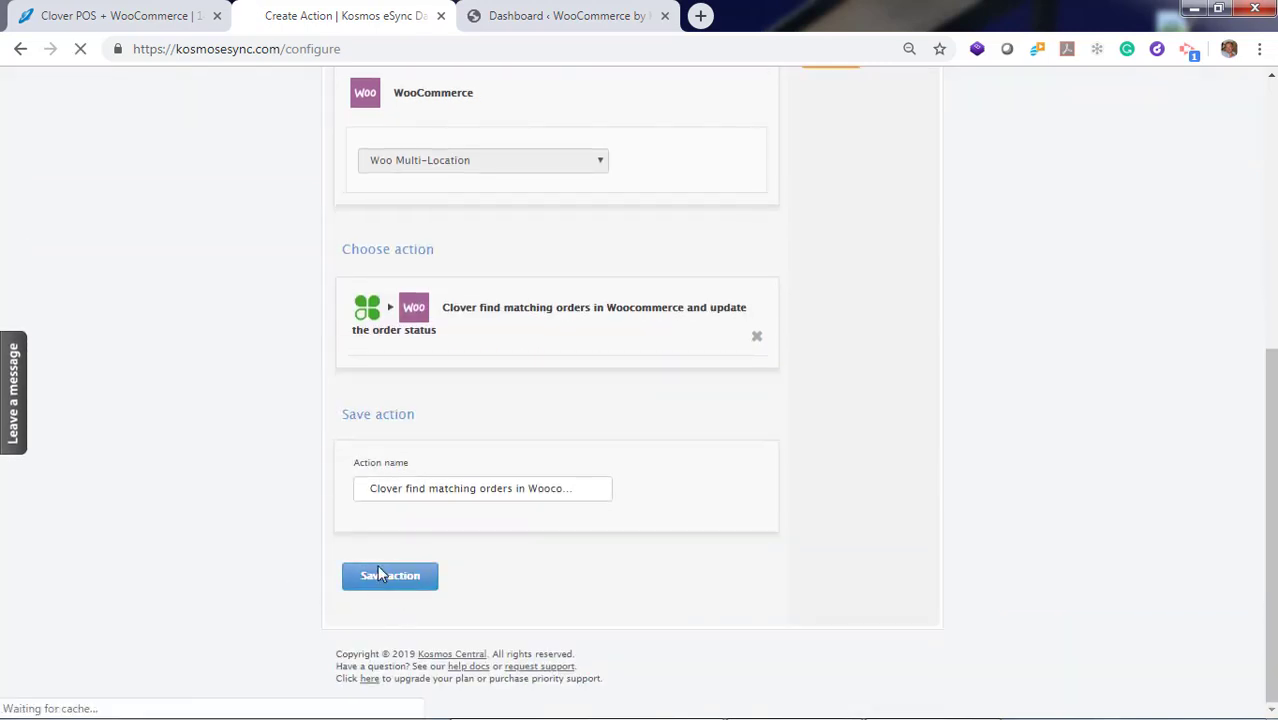
pyautogui.click(389, 575)
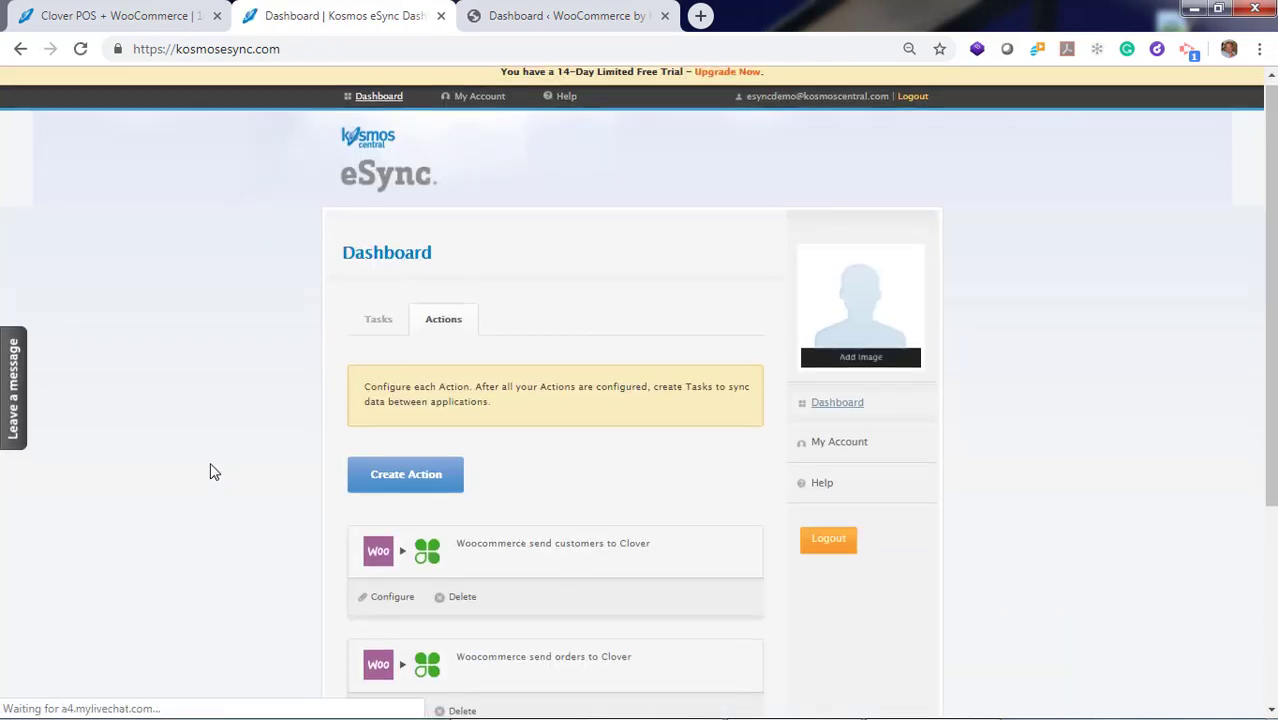
pyautogui.scroll(-3)
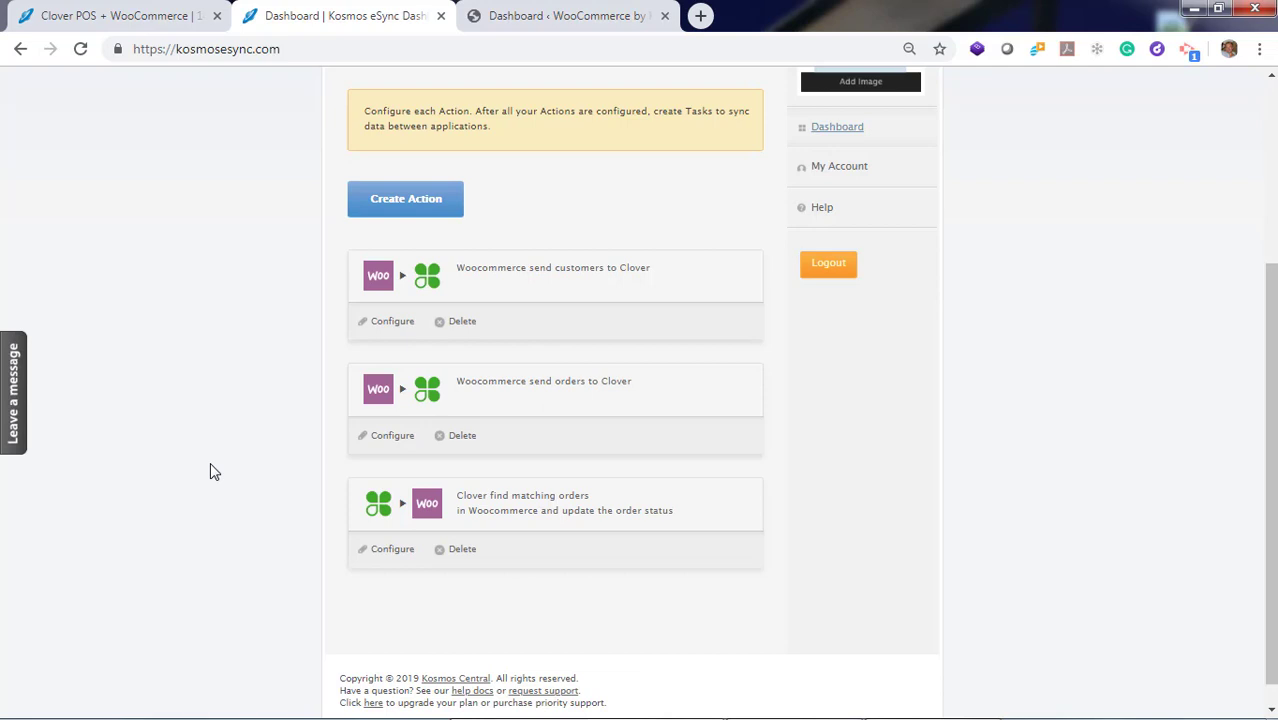
pyautogui.moveTo(512, 293)
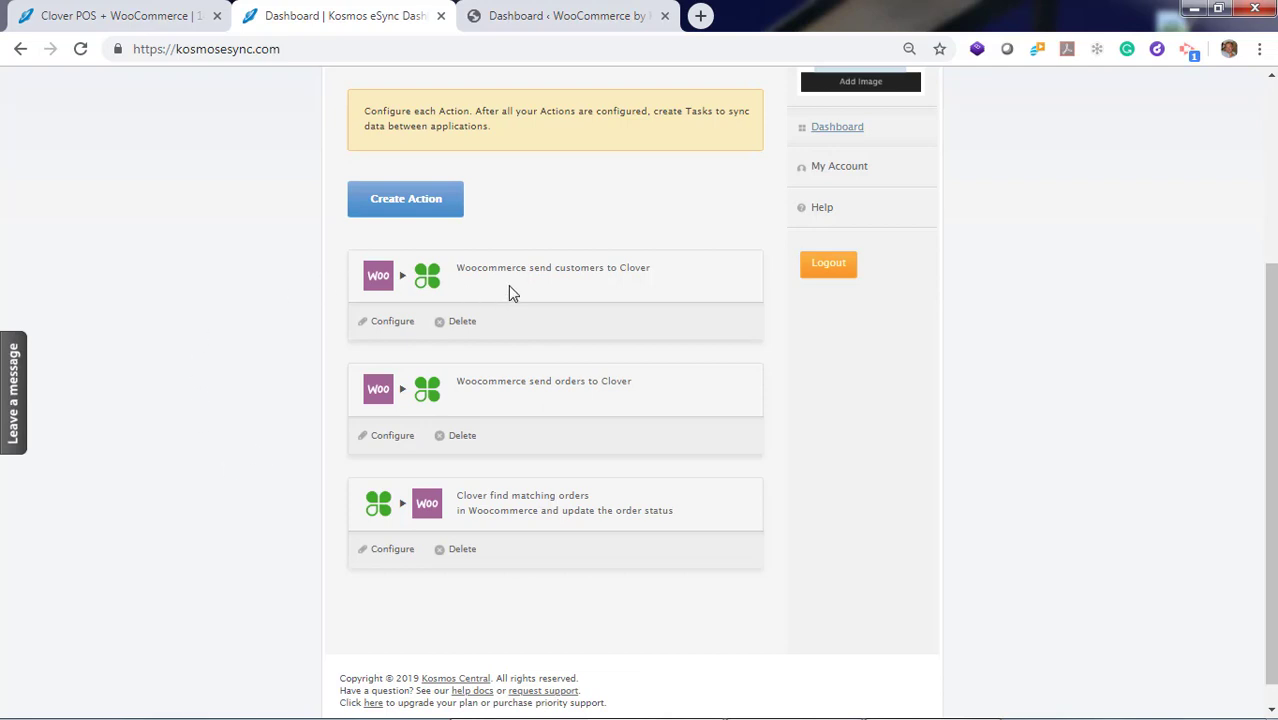
pyautogui.moveTo(509, 390)
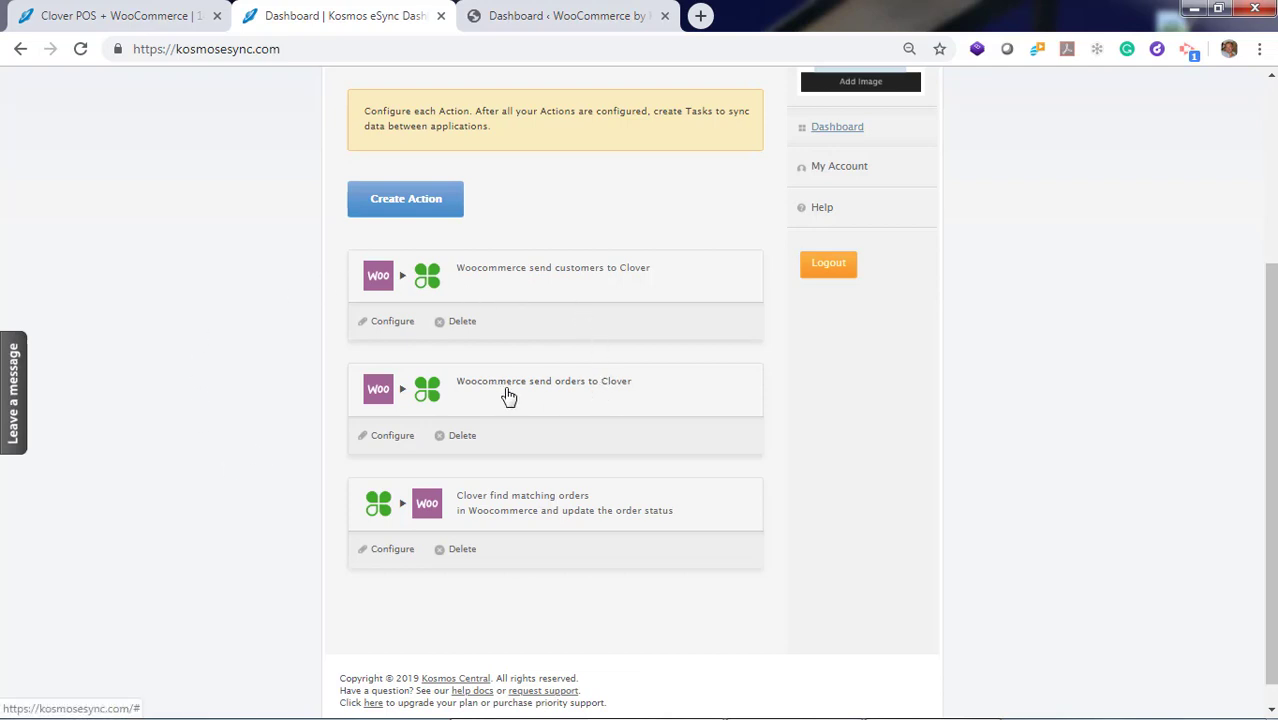
pyautogui.moveTo(545, 515)
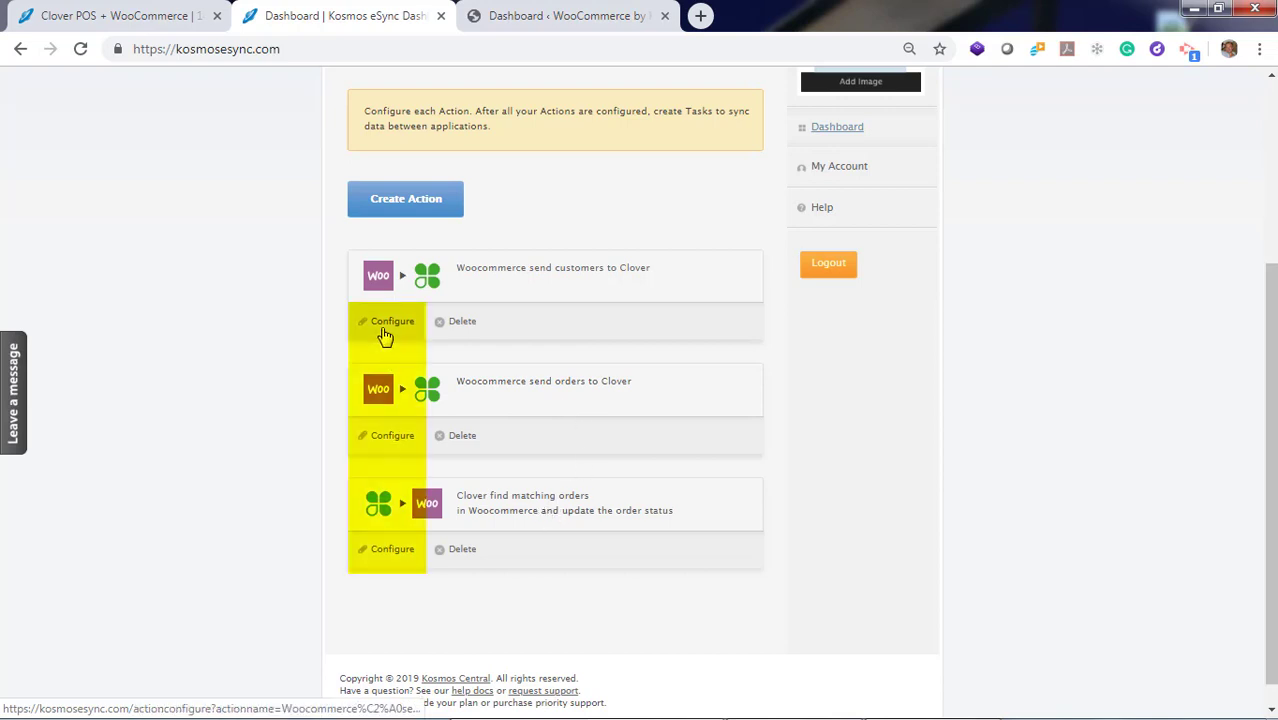
# Review the customers action settings, return to the dashboard, and open the orders action configuration.
pyautogui.click(392, 321)
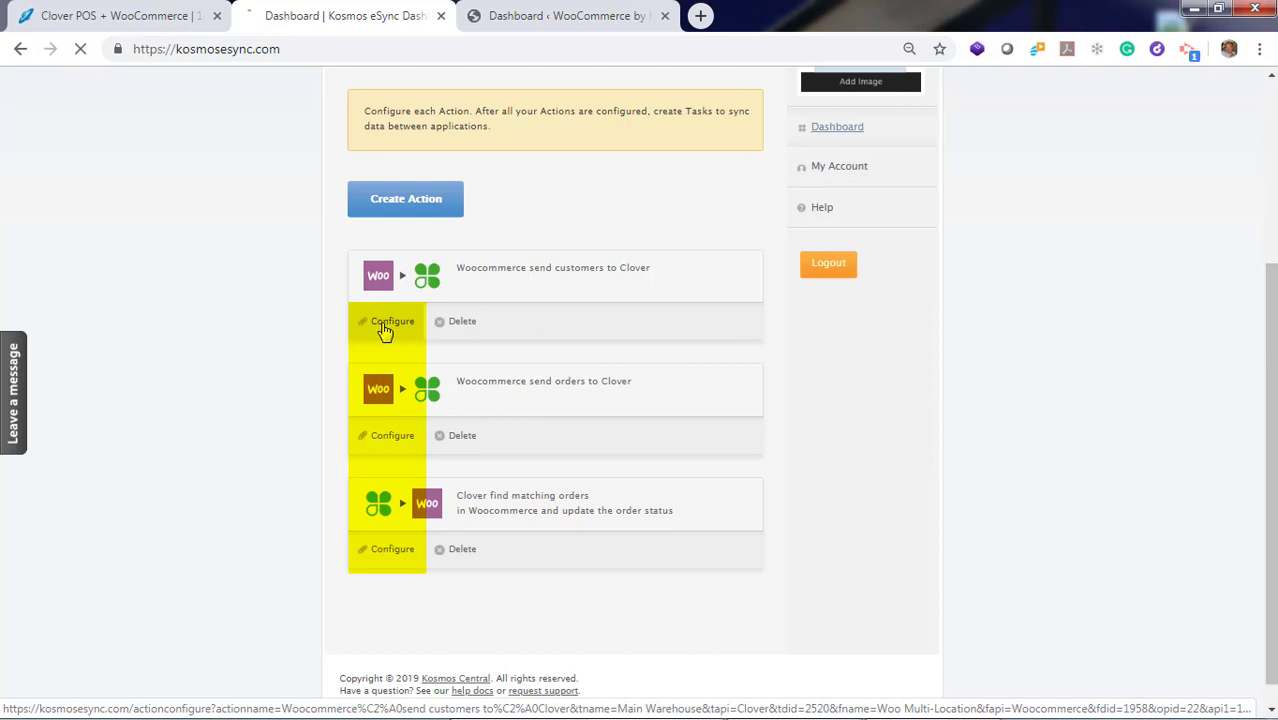
pyautogui.click(392, 321)
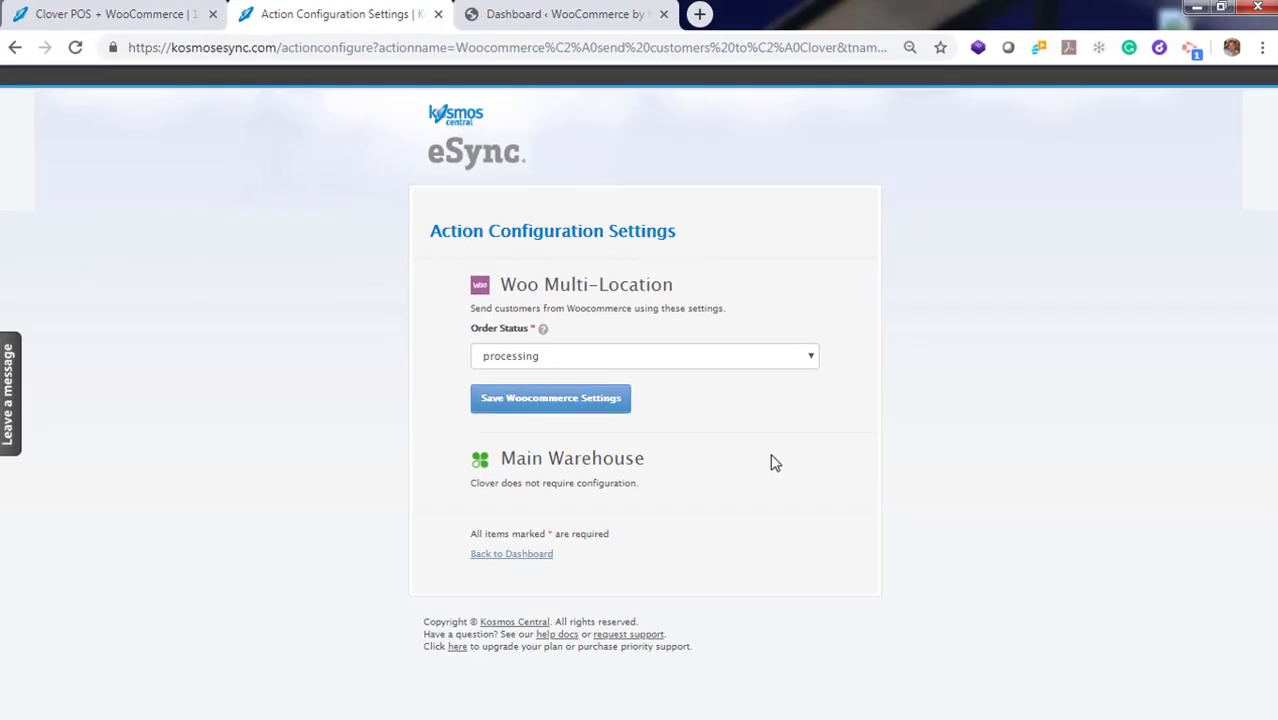
pyautogui.click(511, 553)
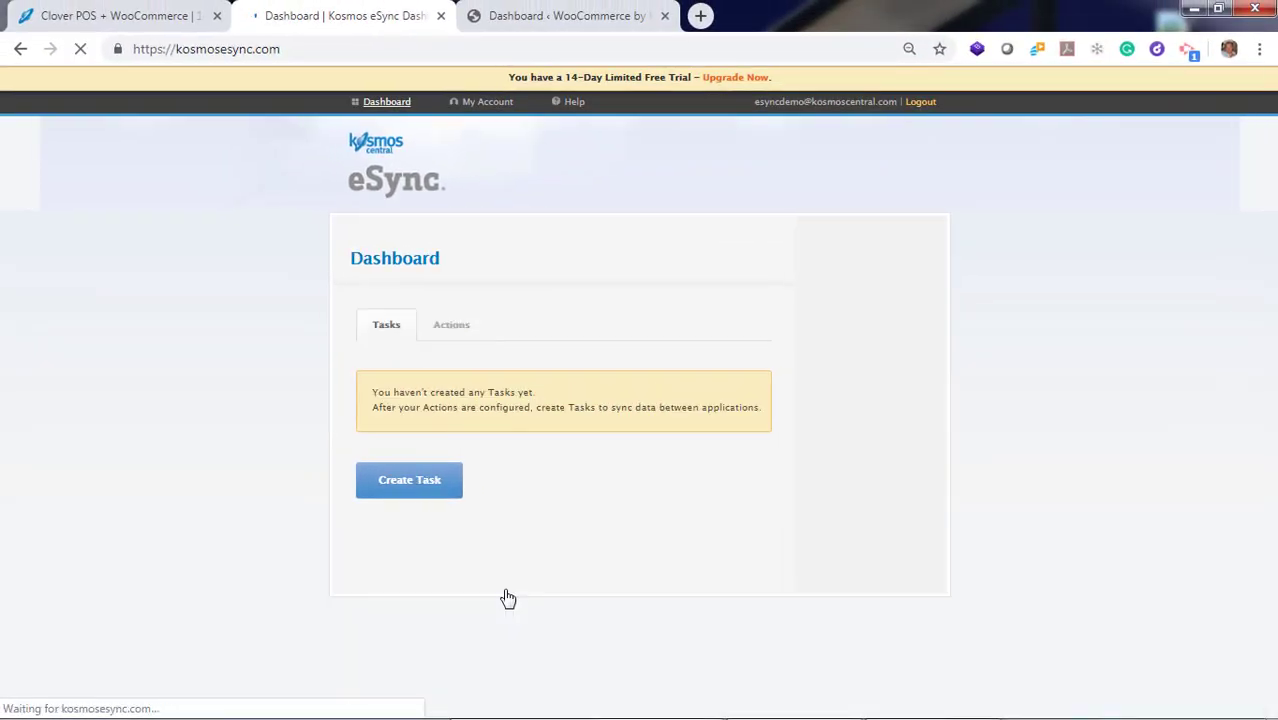
pyautogui.click(451, 324)
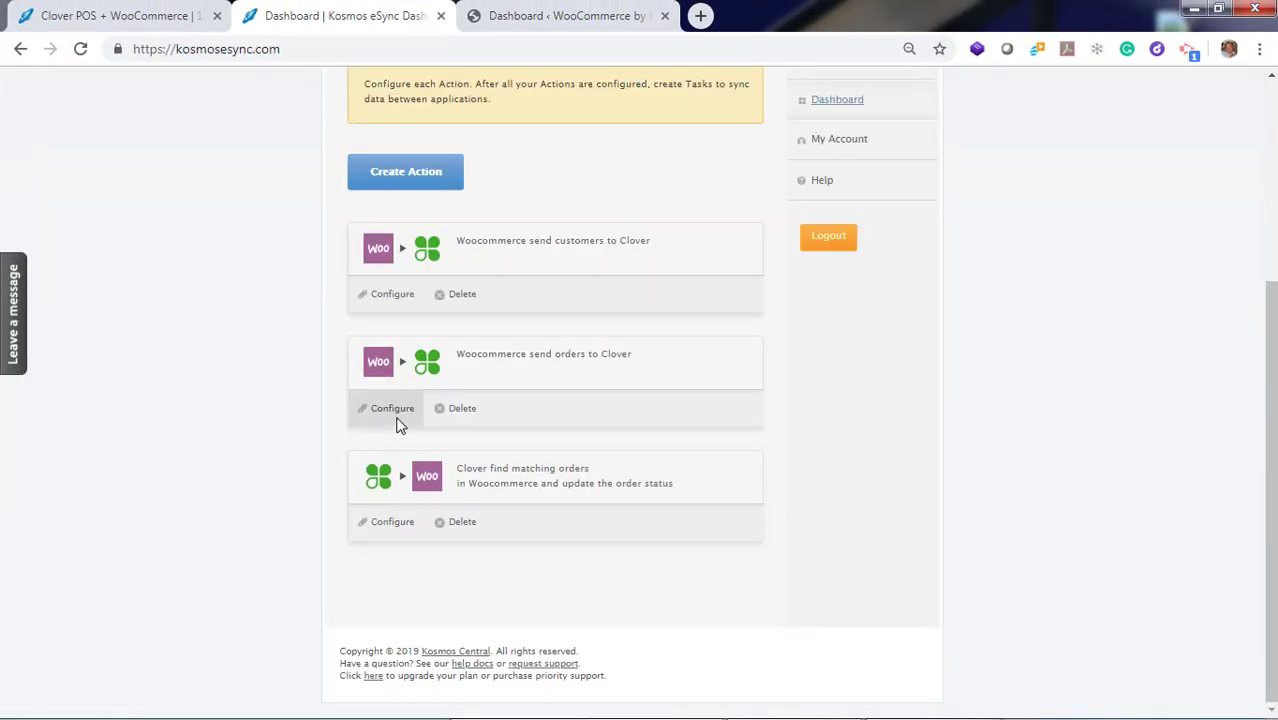
pyautogui.click(392, 408)
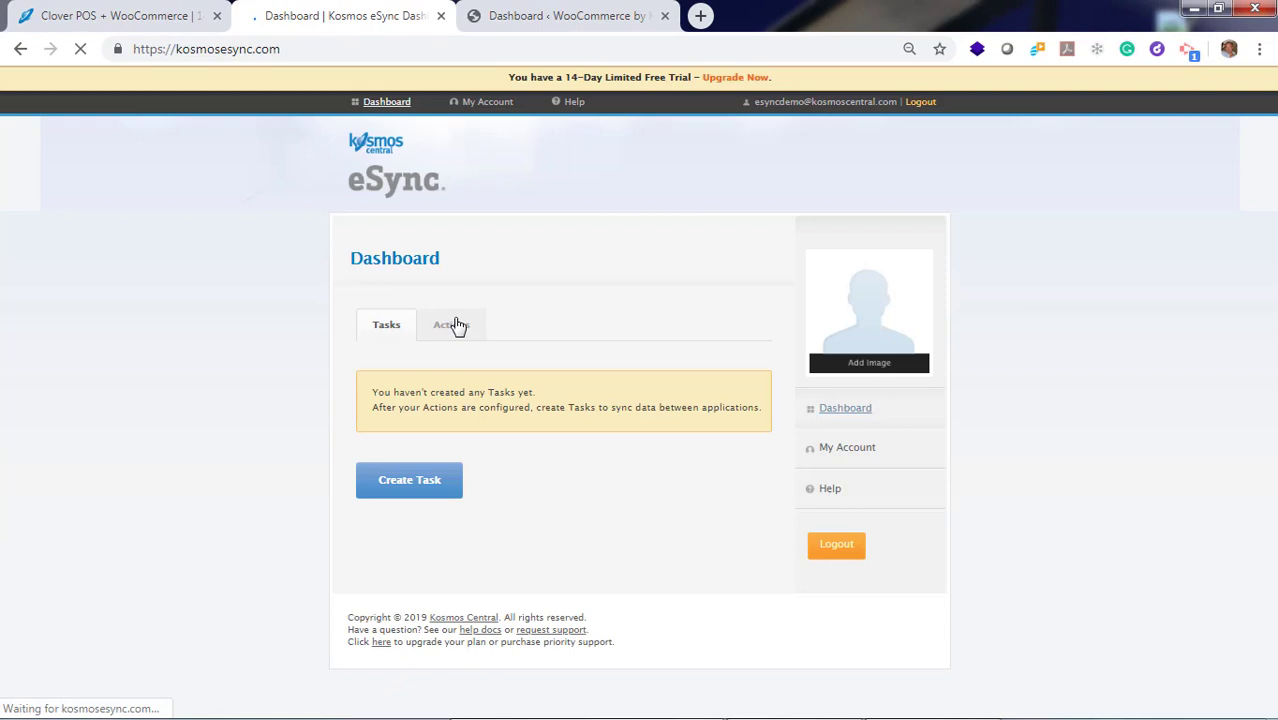
# Start a new task and add all three actions: customers, orders, and Clover order-status update.
pyautogui.click(409, 479)
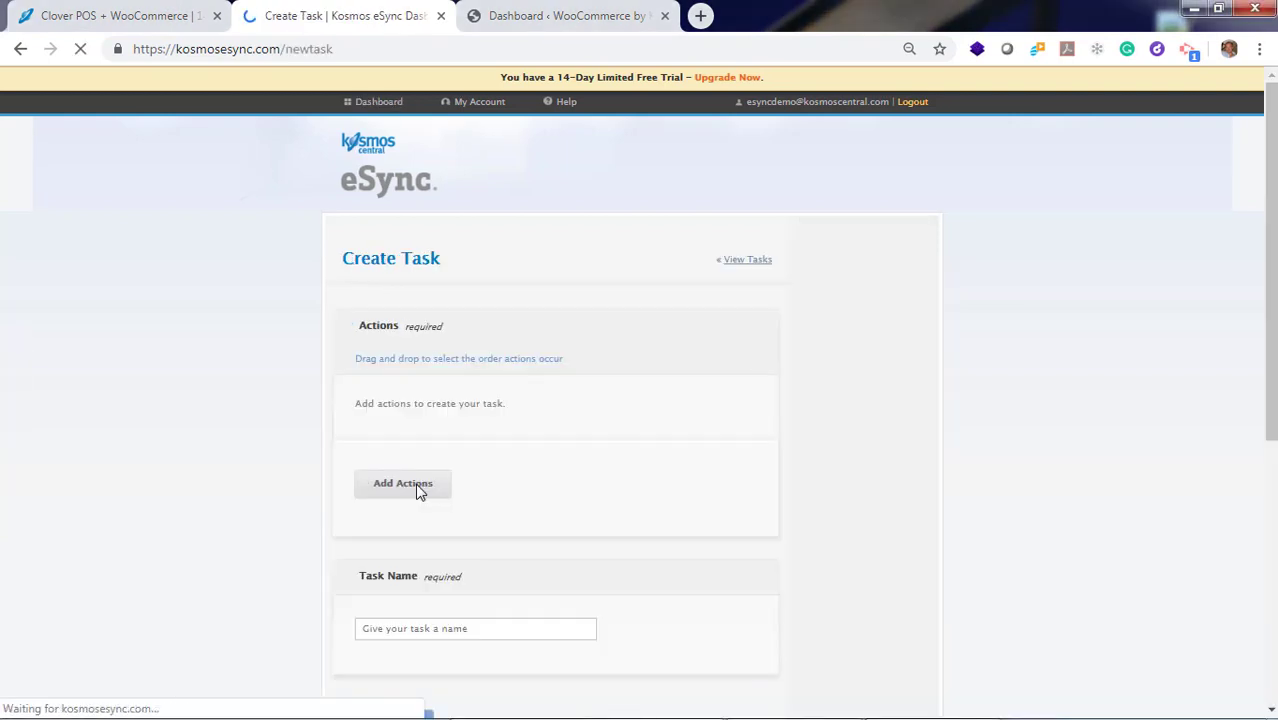
pyautogui.click(403, 483)
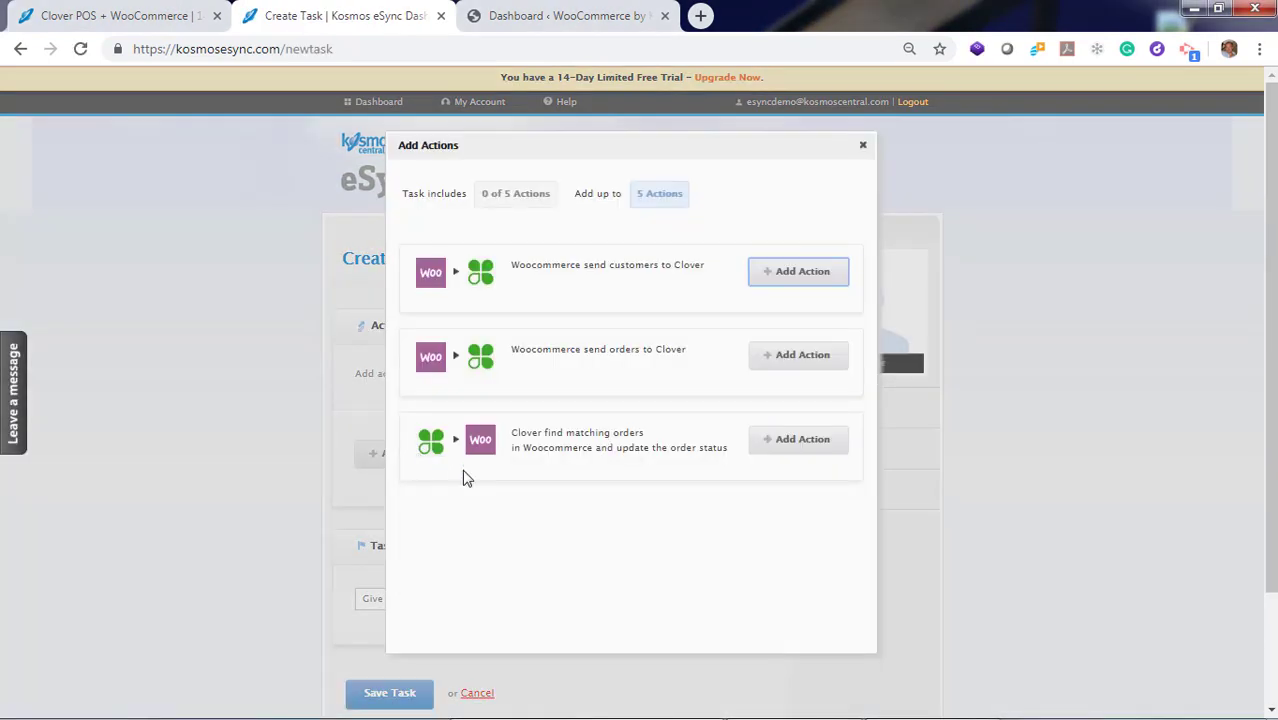
pyautogui.click(798, 271)
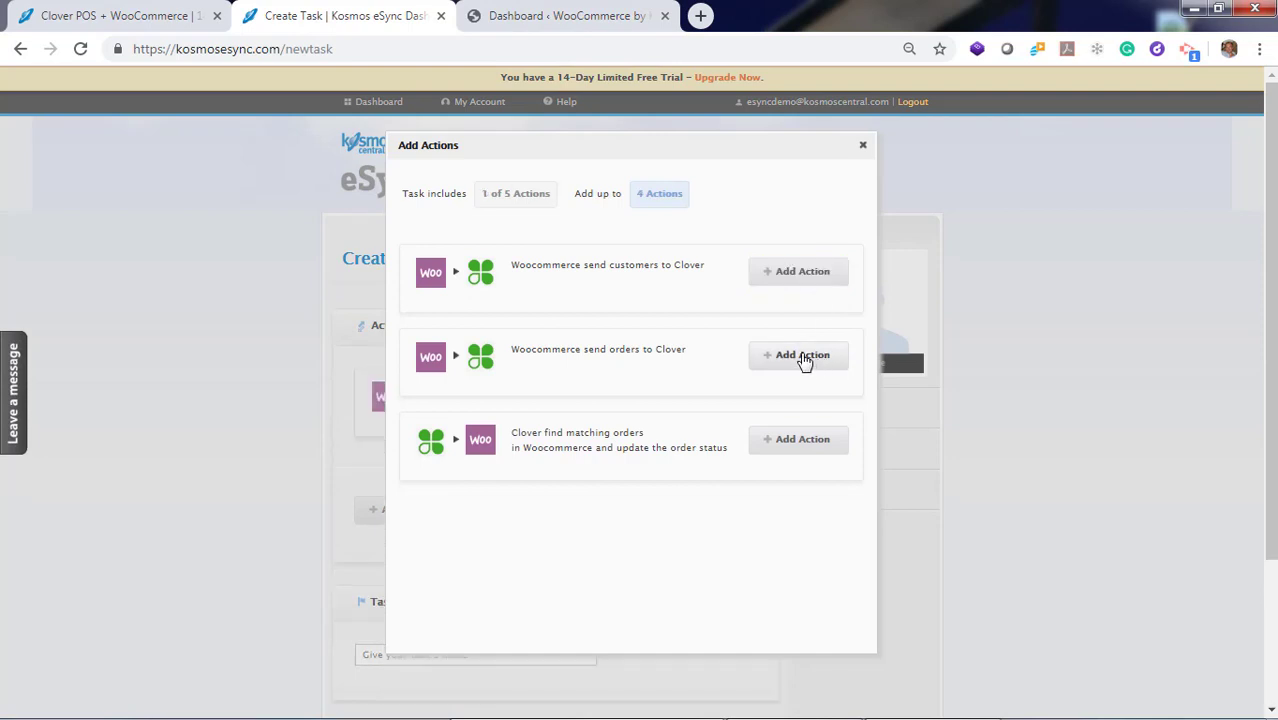
pyautogui.click(798, 355)
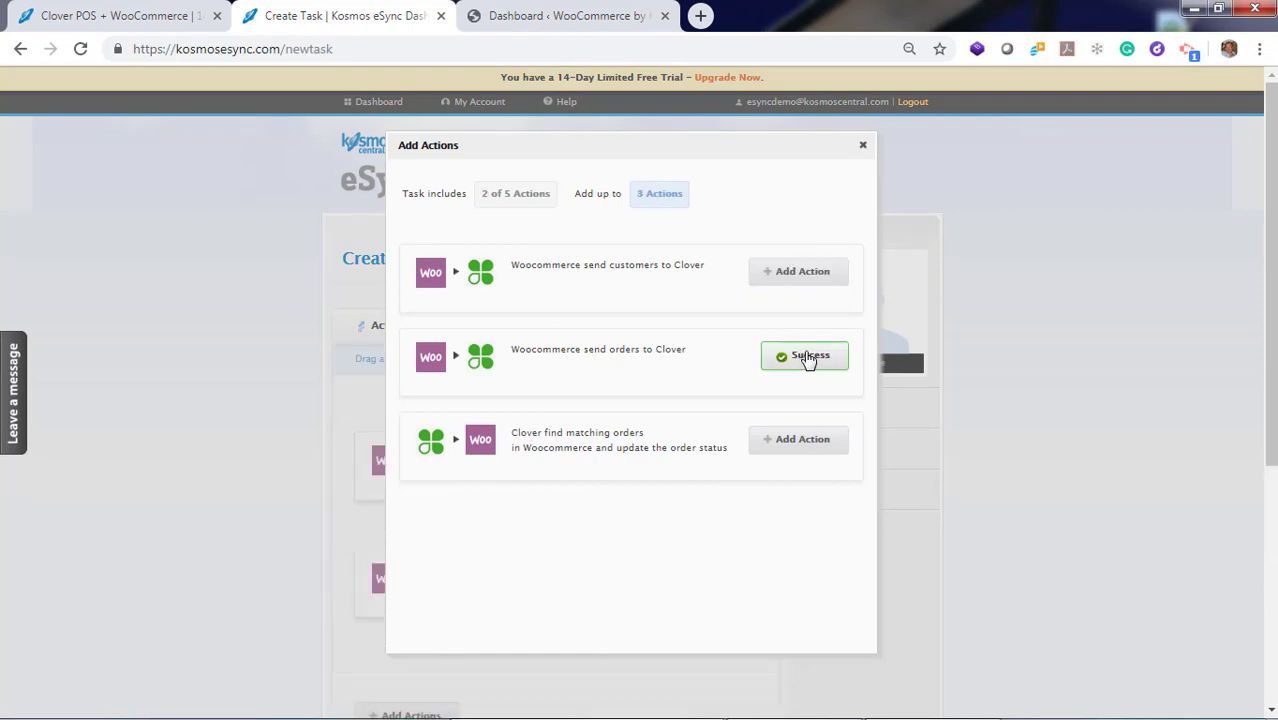
pyautogui.click(797, 439)
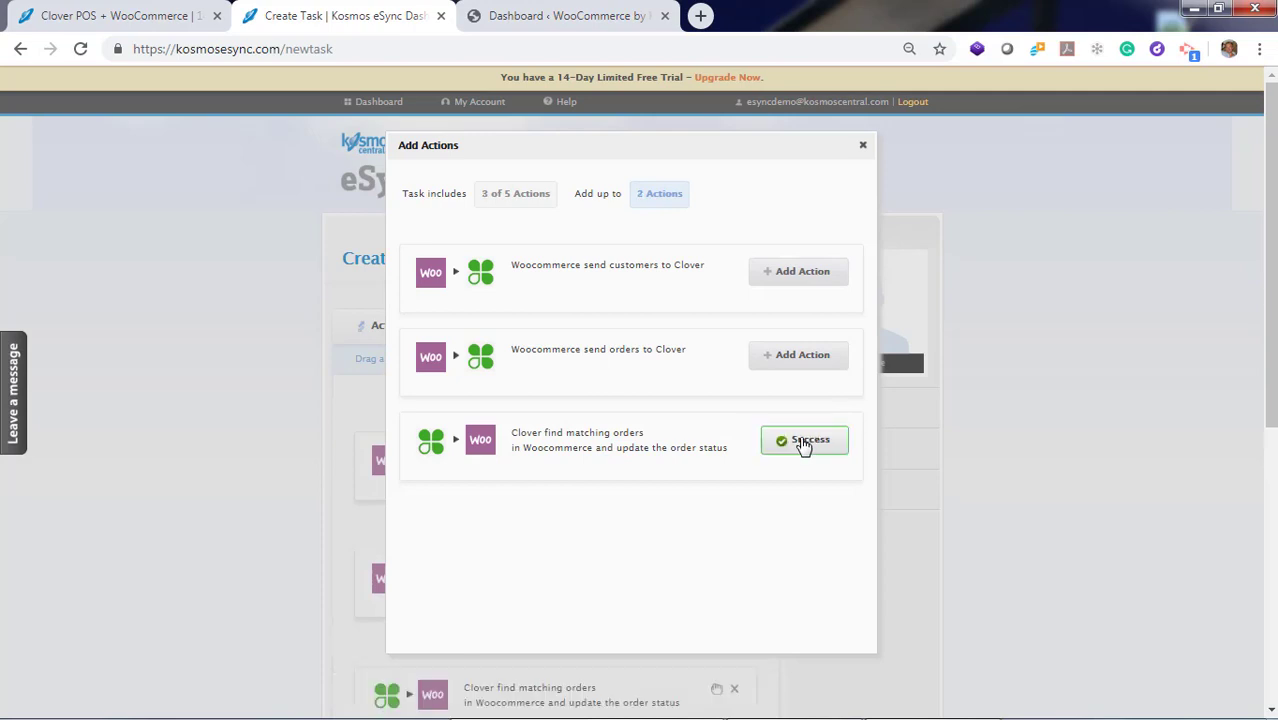
pyautogui.click(805, 440)
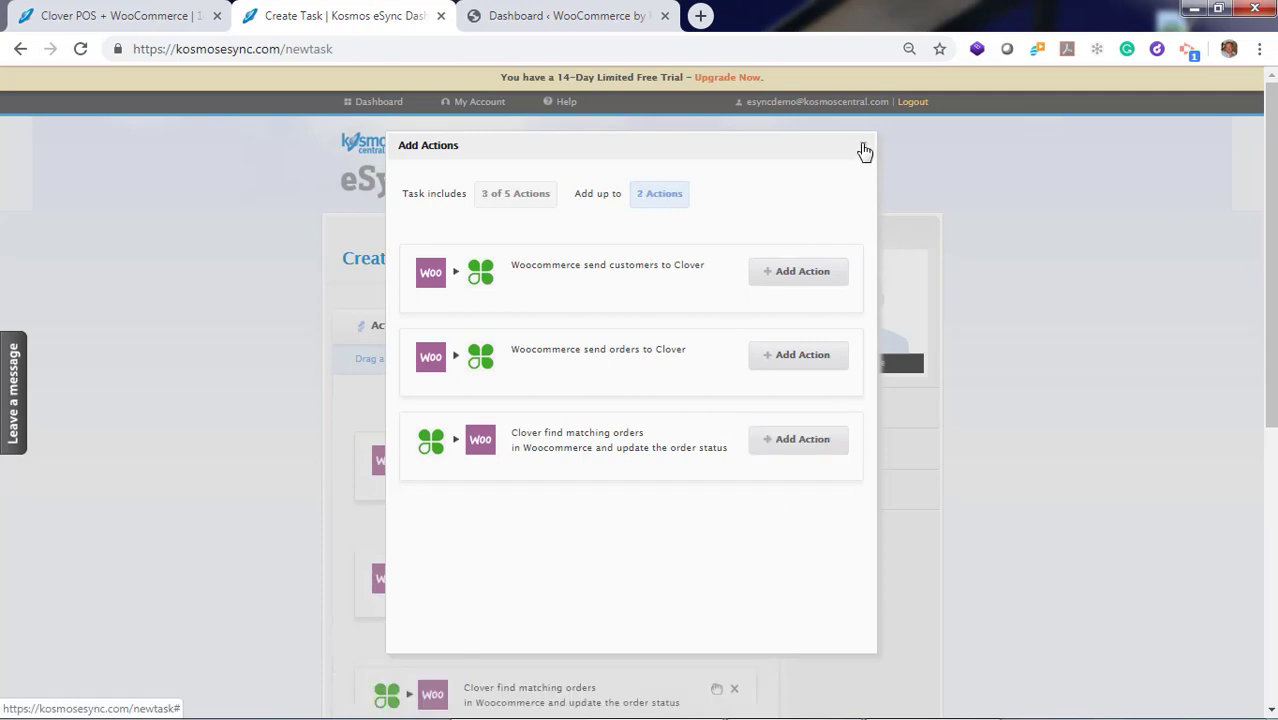
# Name the task 'WooCommerce Orders to Clover POS' and save it.
pyautogui.click(864, 149)
pyautogui.write('WooCommerce Orders to Clover POS')
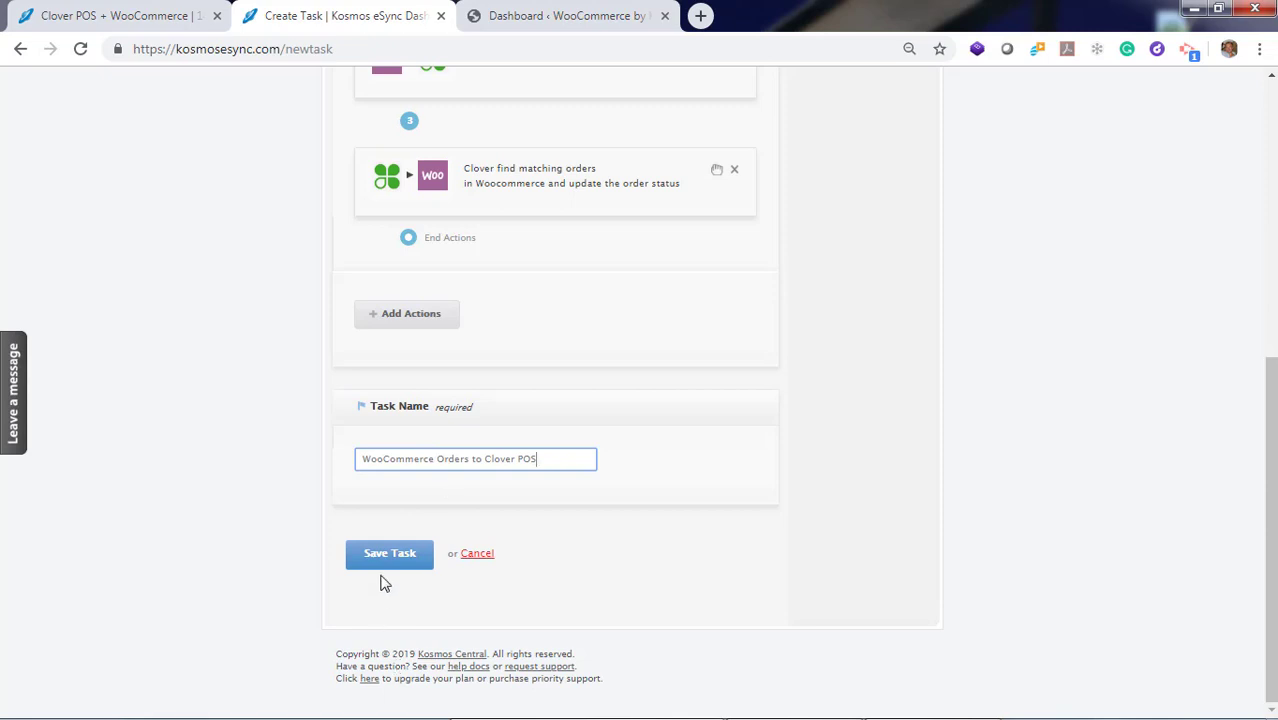
pyautogui.click(389, 553)
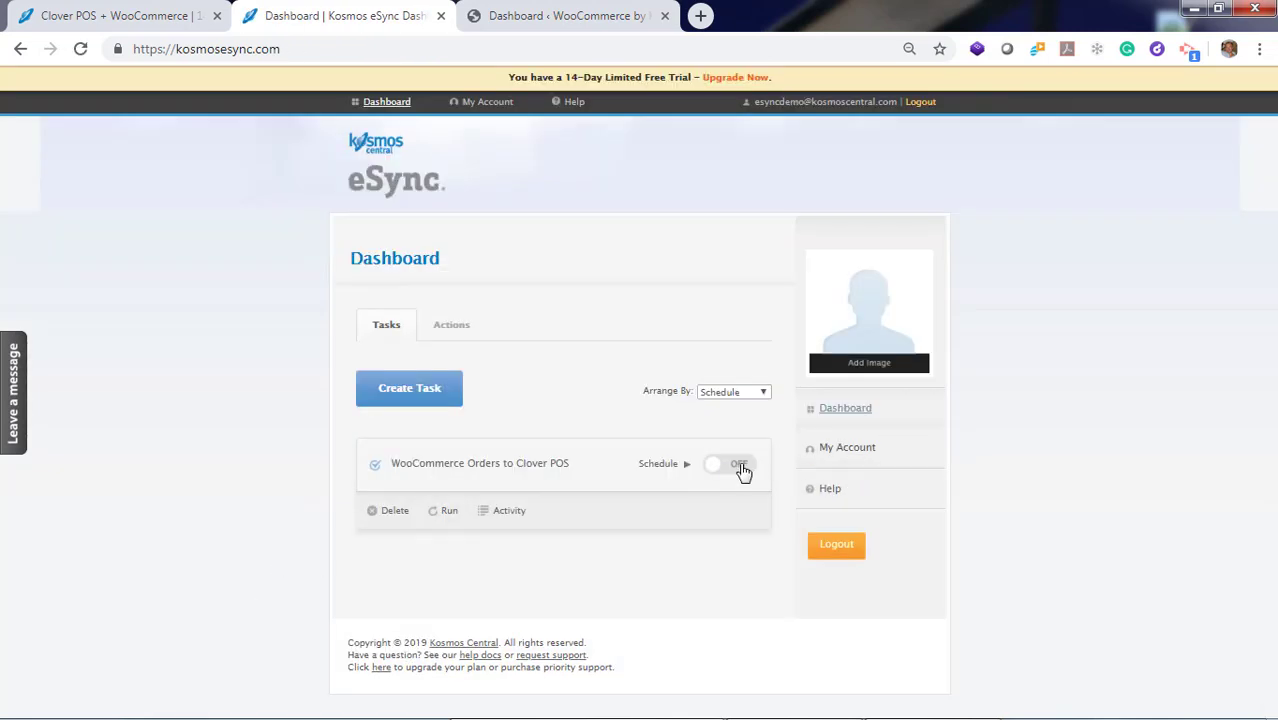
pyautogui.click(714, 463)
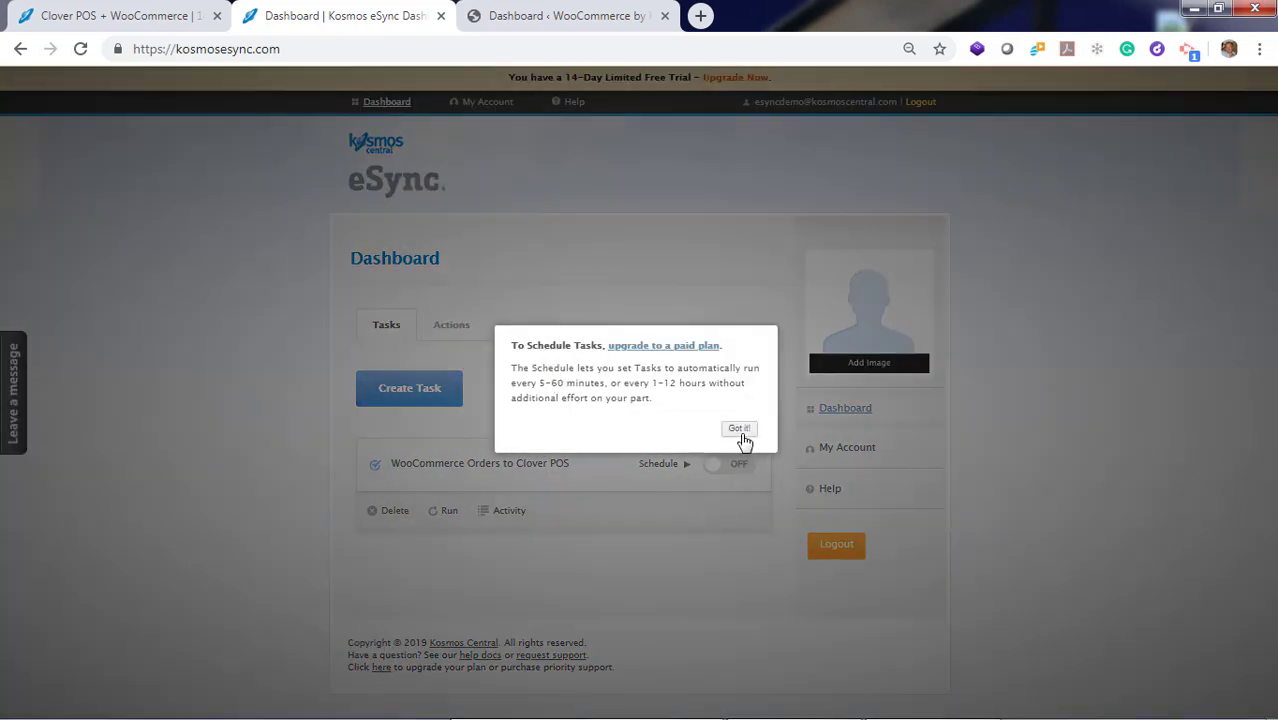
pyautogui.click(739, 428)
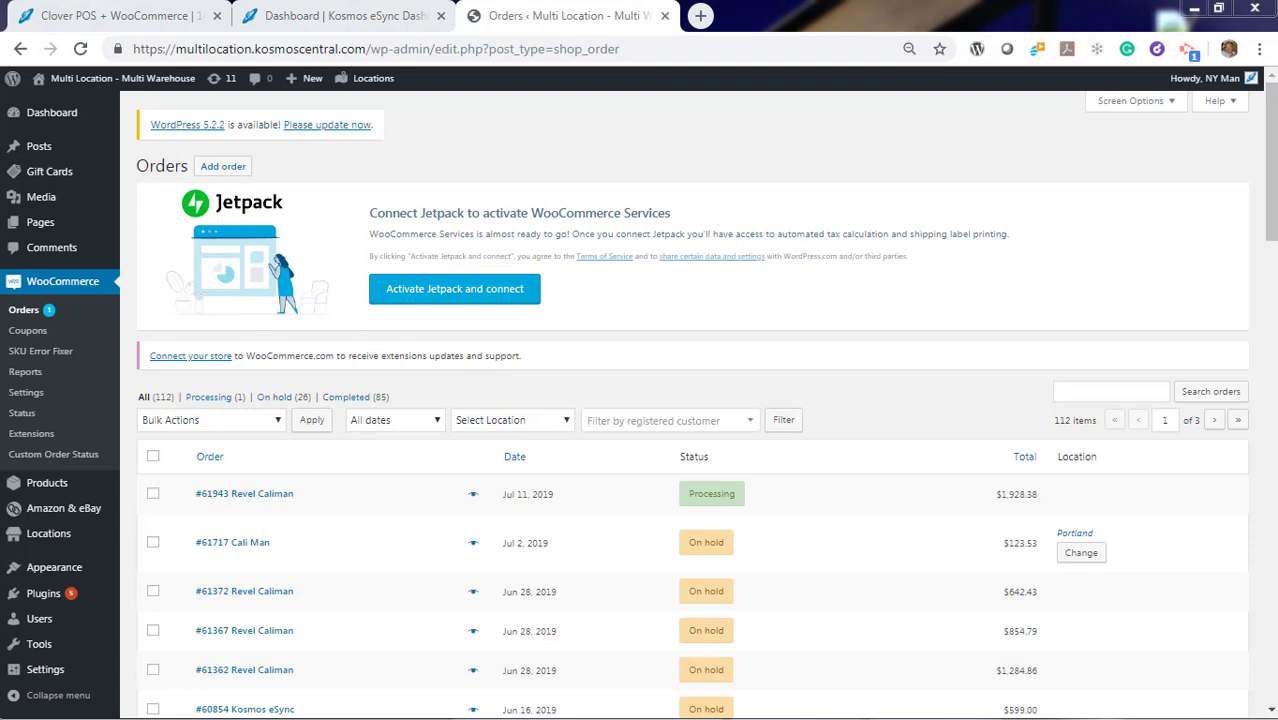
pyautogui.click(340, 15)
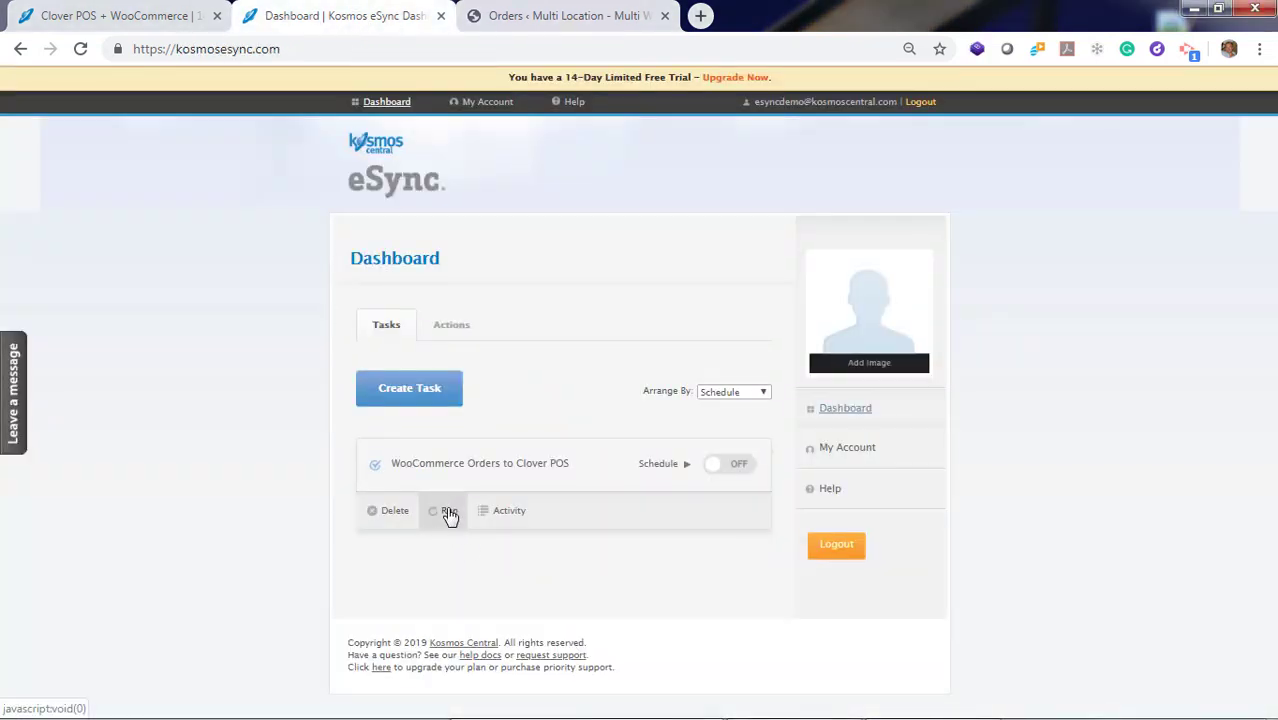
# Run the task manually, then view its activity and download the log file.
pyautogui.click(443, 511)
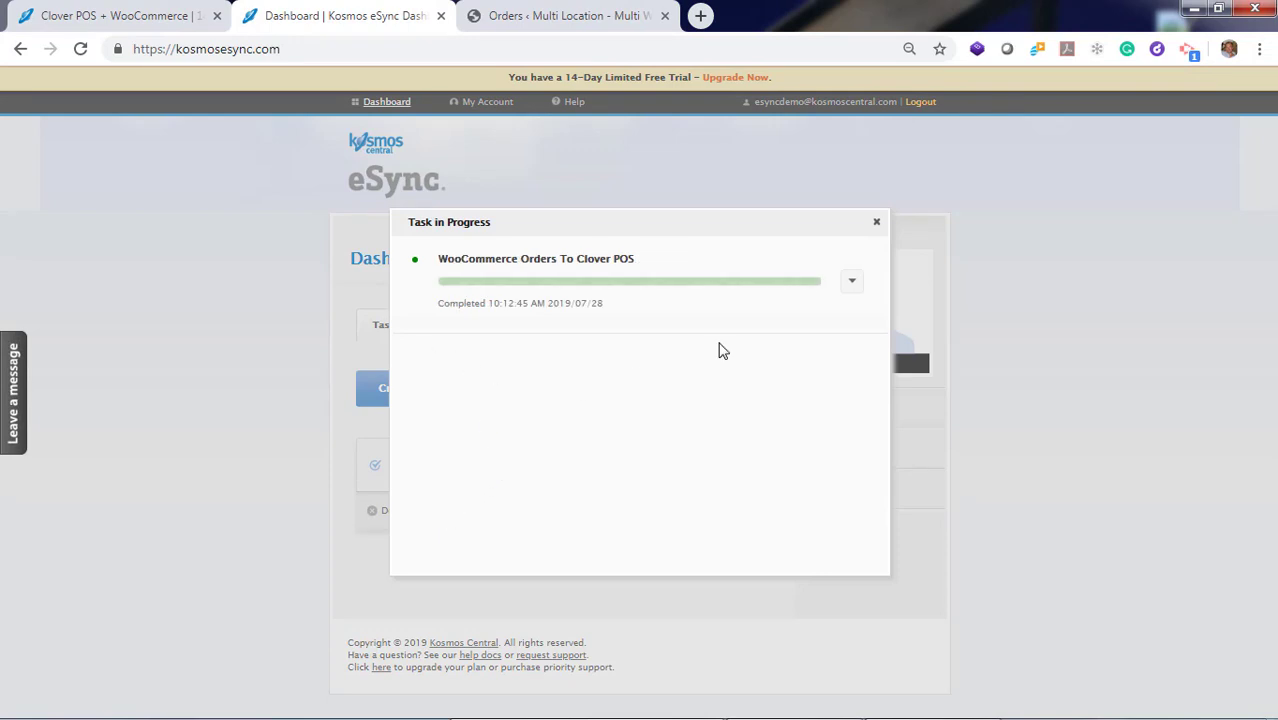
pyautogui.click(877, 221)
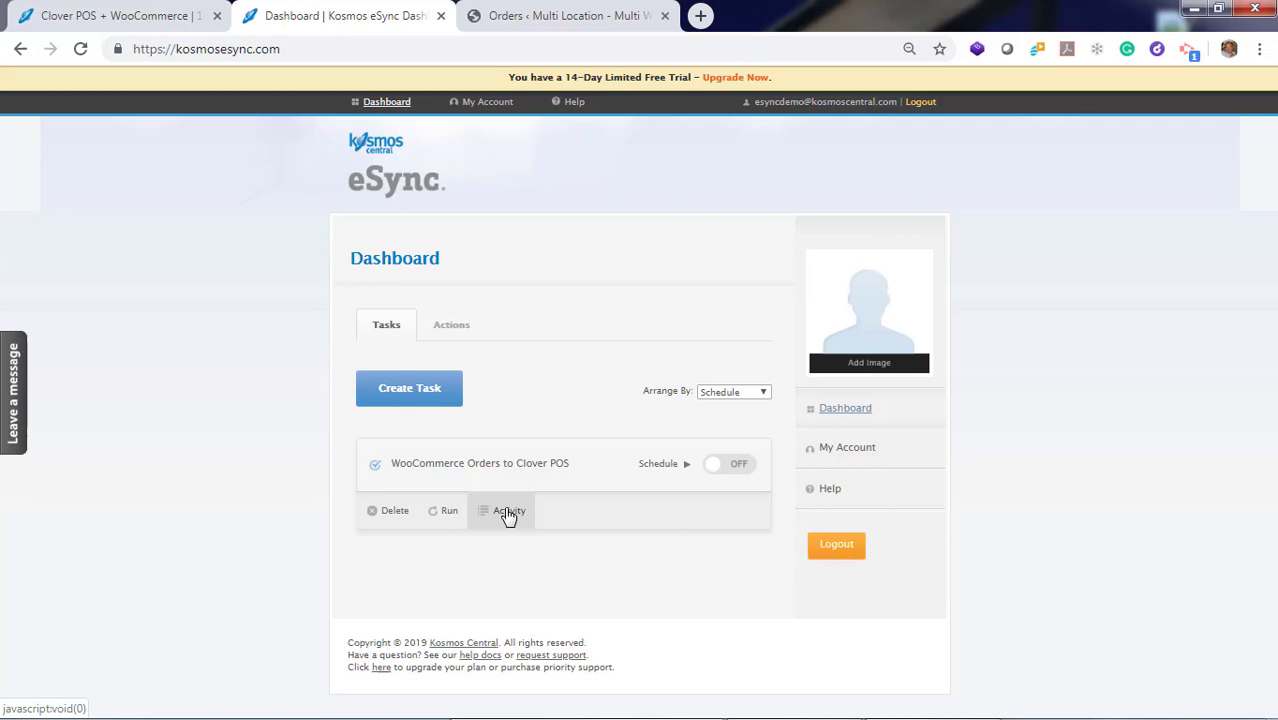
pyautogui.click(503, 510)
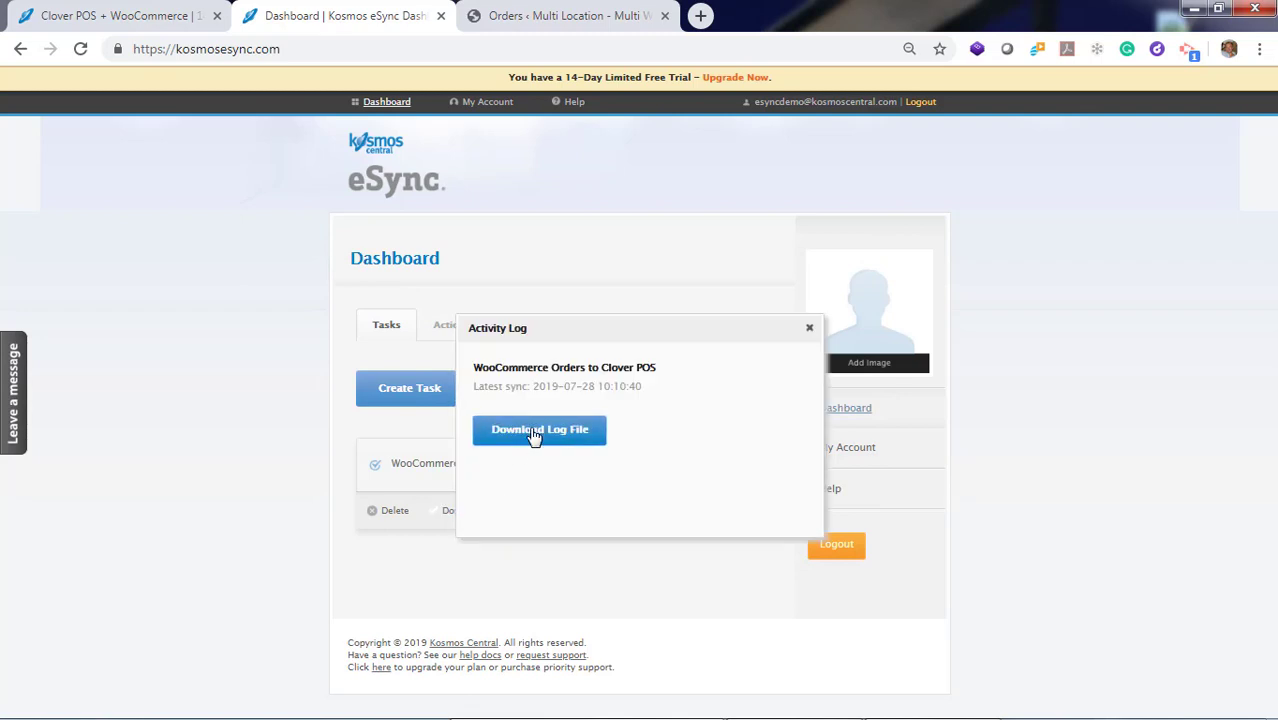
pyautogui.click(539, 429)
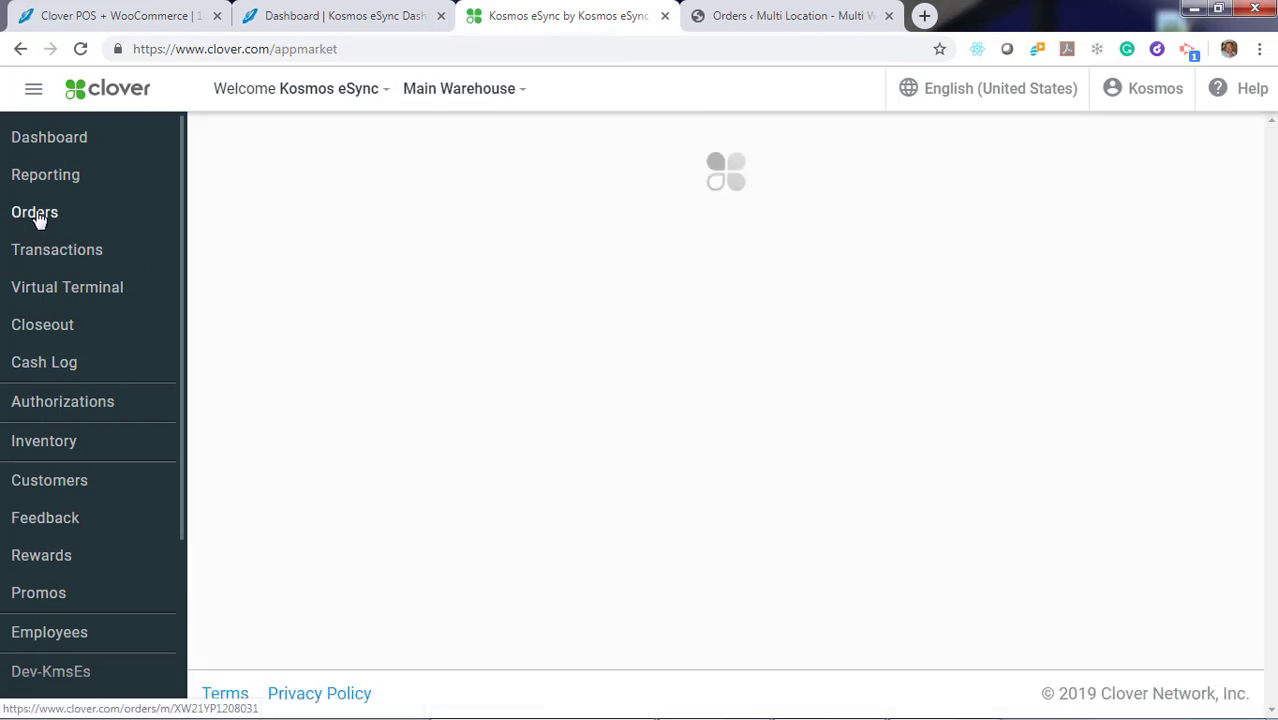
# View today's Clover orders showing the open $1,928.38 order from WooCommerce #61943.
pyautogui.click(35, 212)
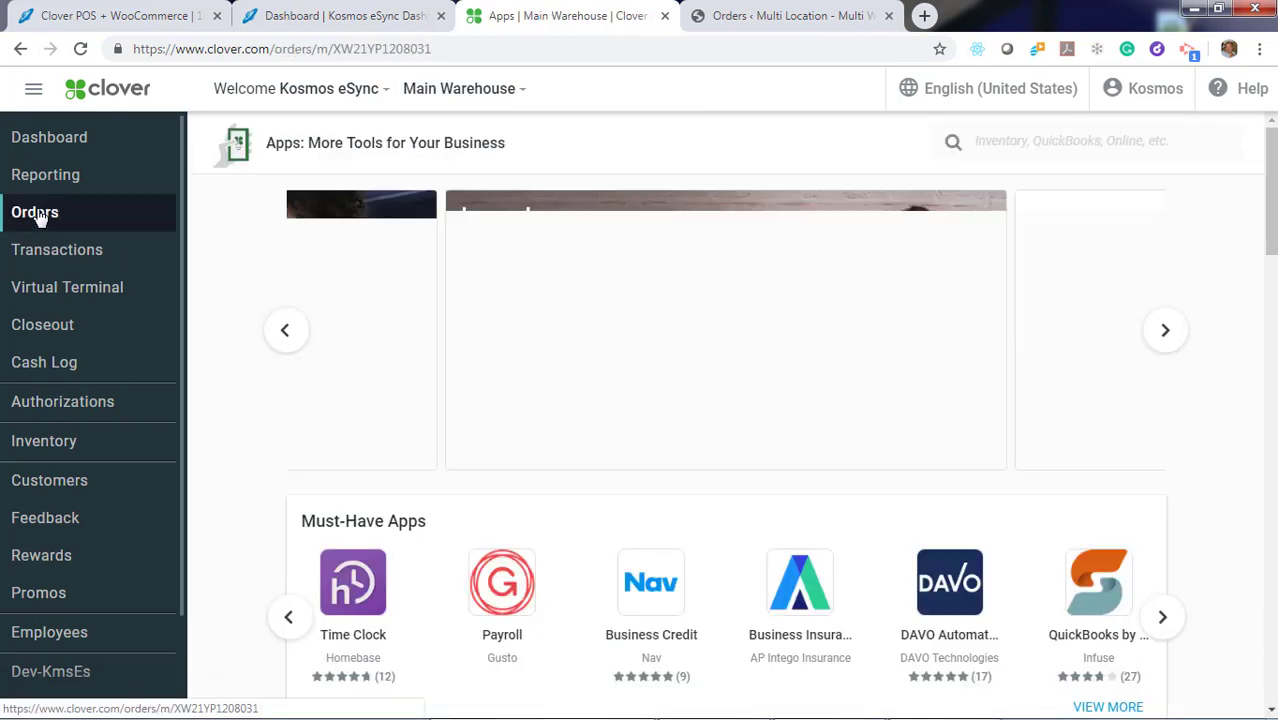
pyautogui.click(35, 212)
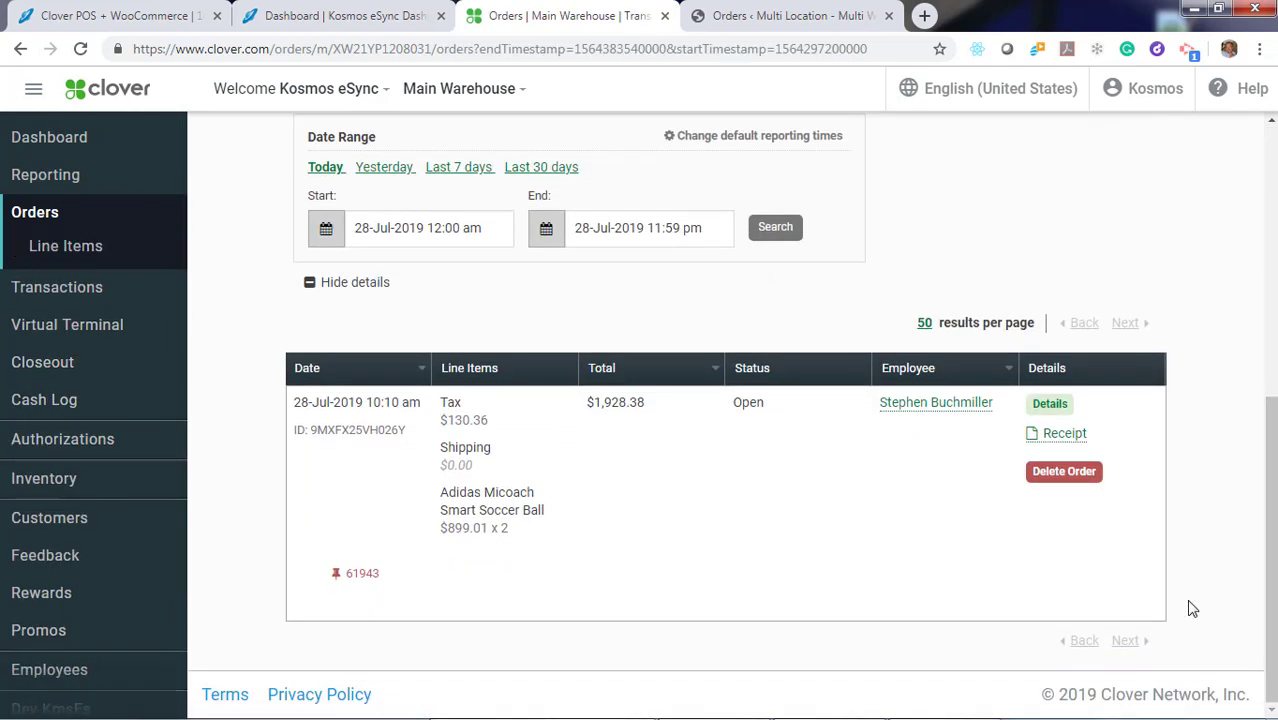
pyautogui.moveTo(641, 428)
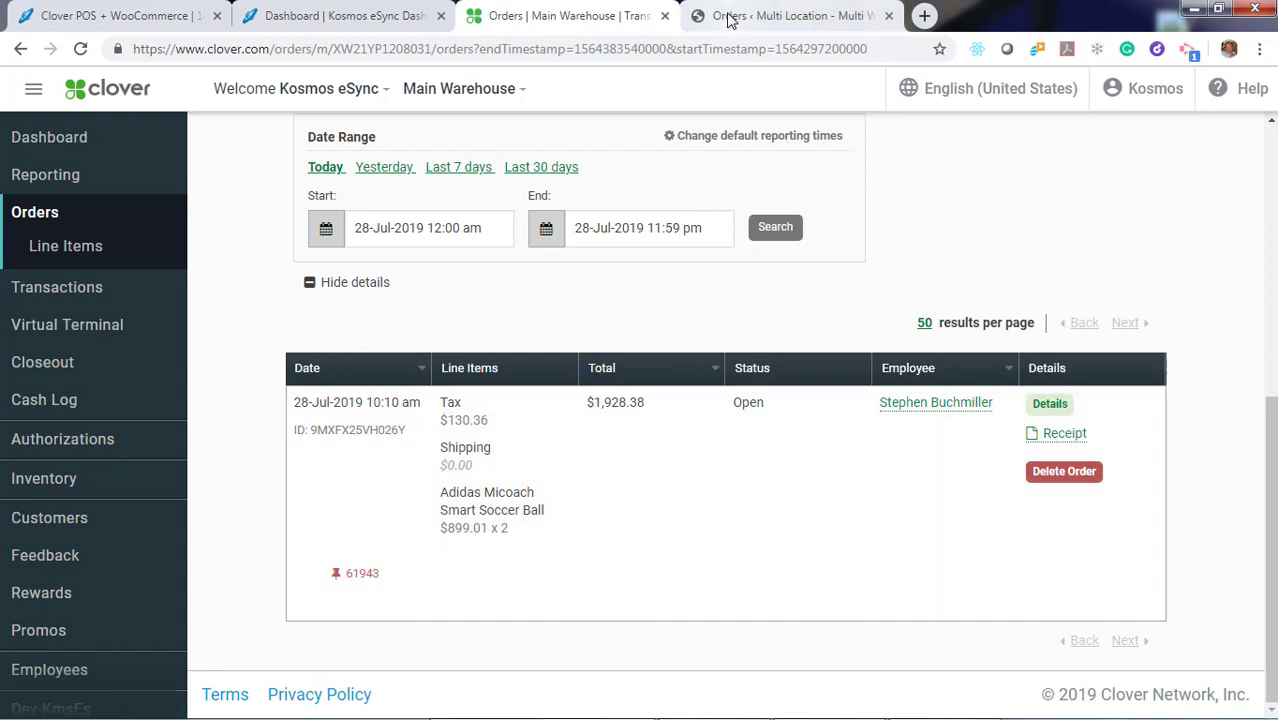
# Confirm WooCommerce order #61943 is On hold, open its edit page, and return to Clover.
pyautogui.click(790, 16)
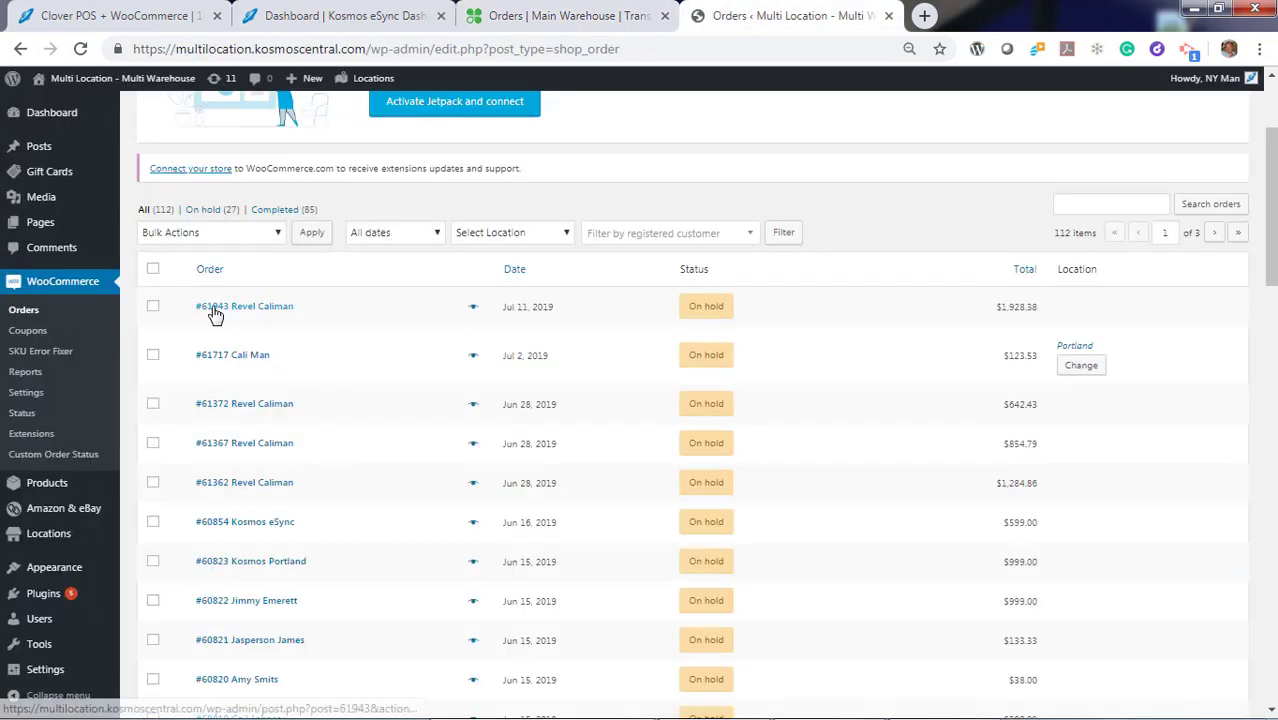
pyautogui.click(244, 306)
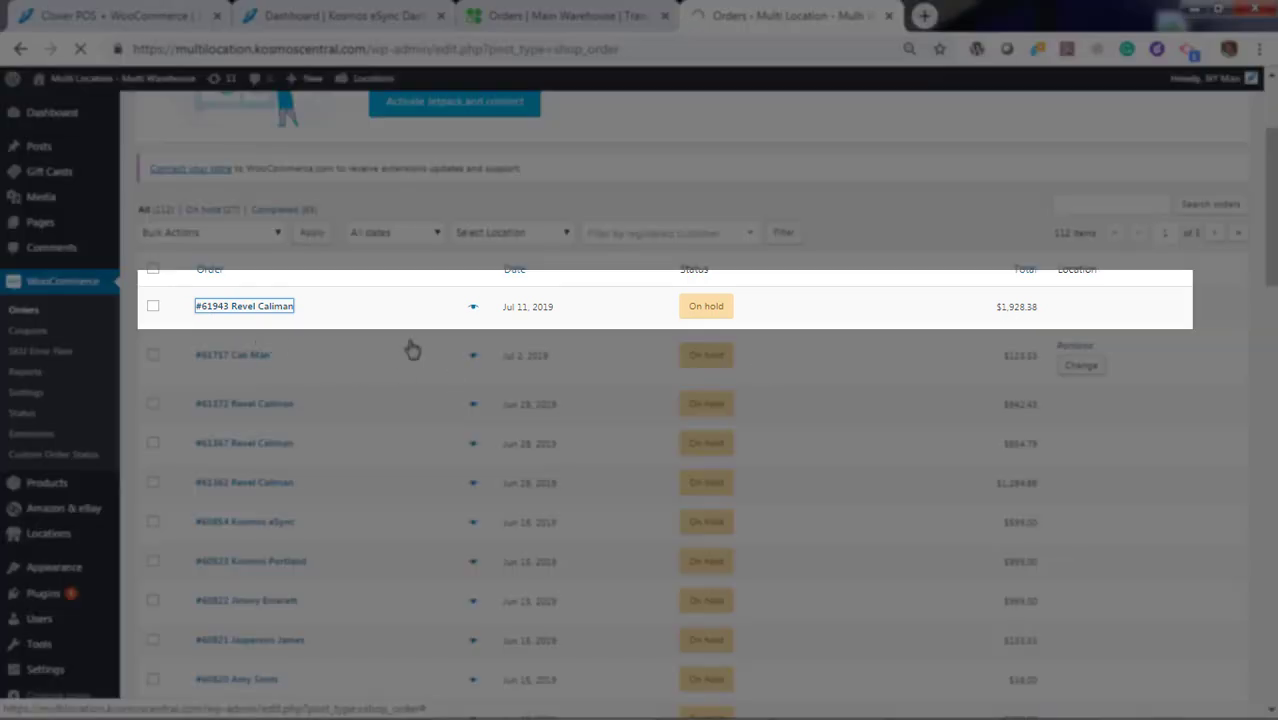
pyautogui.moveTo(675, 324)
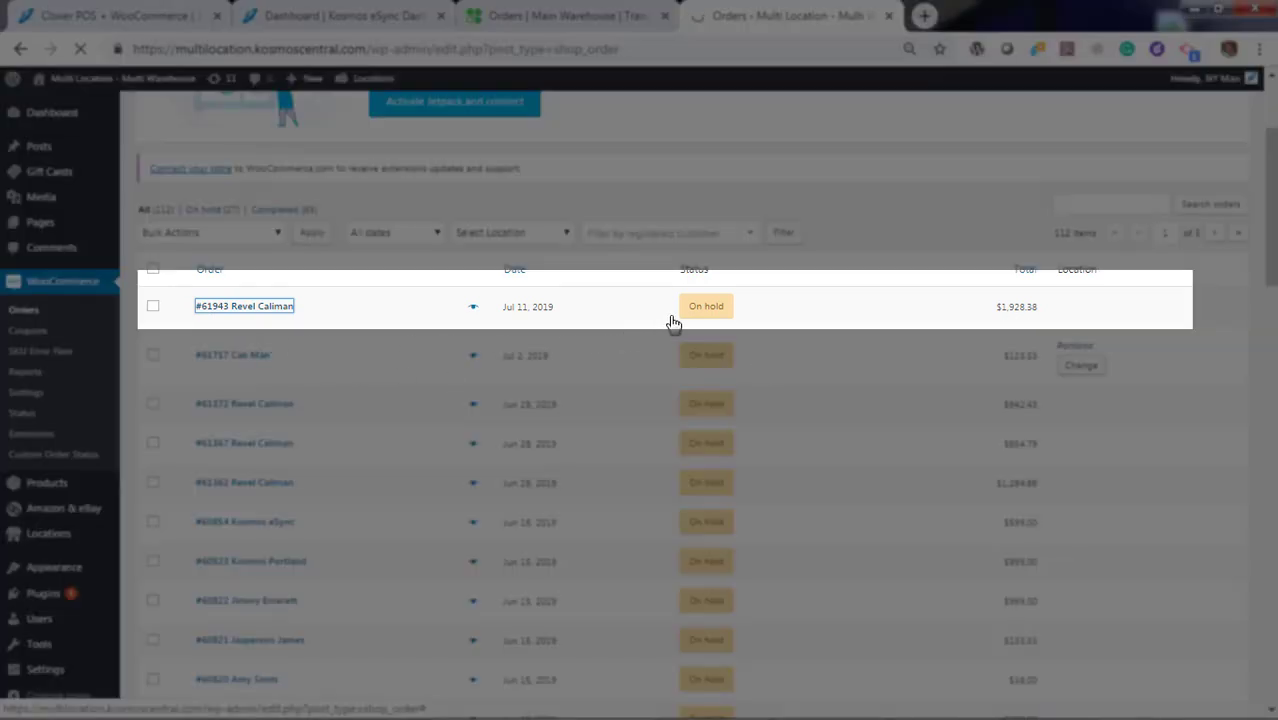
pyautogui.click(244, 306)
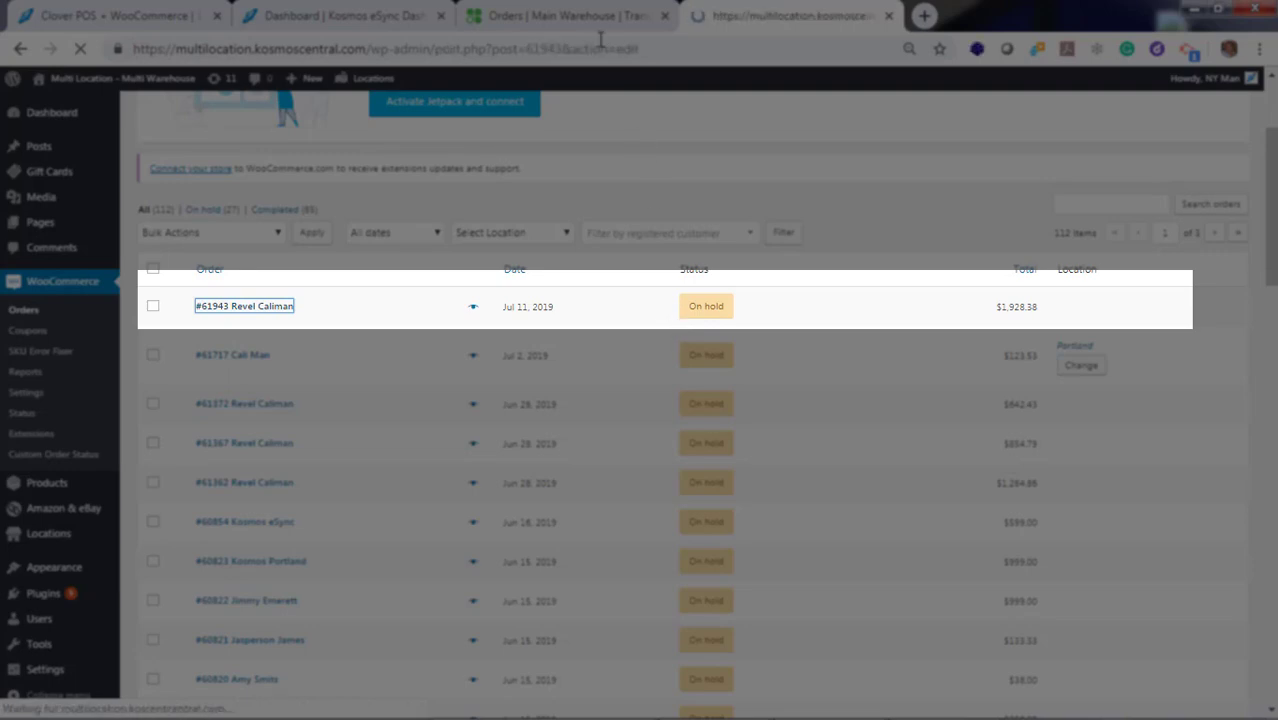
pyautogui.click(570, 15)
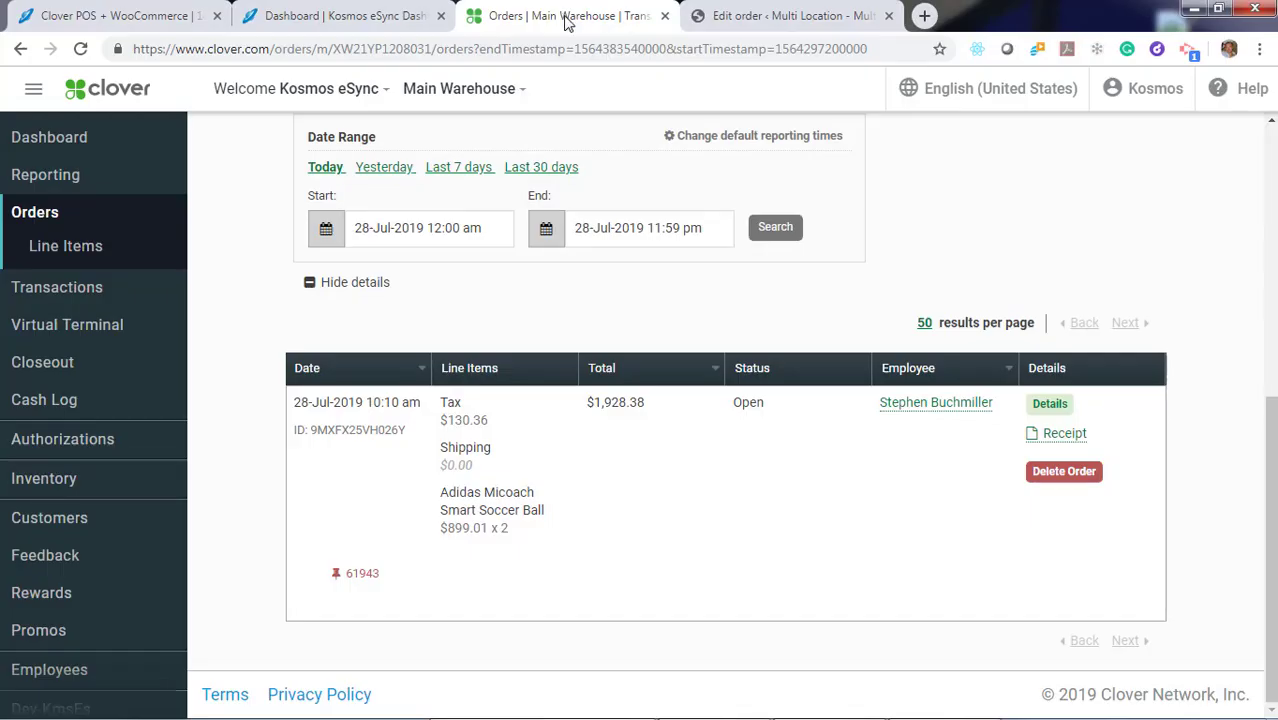